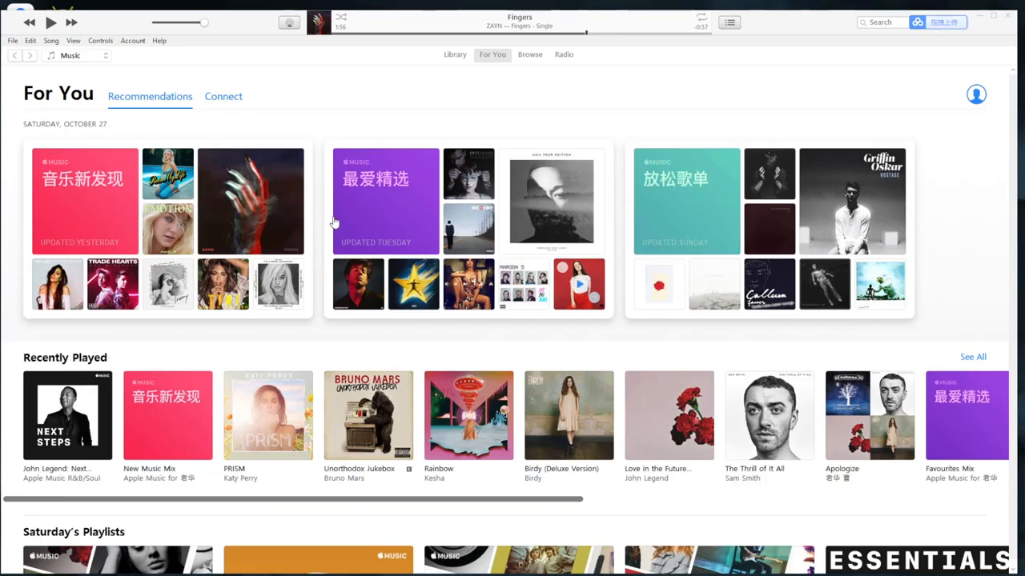
pyautogui.moveTo(30, 40)
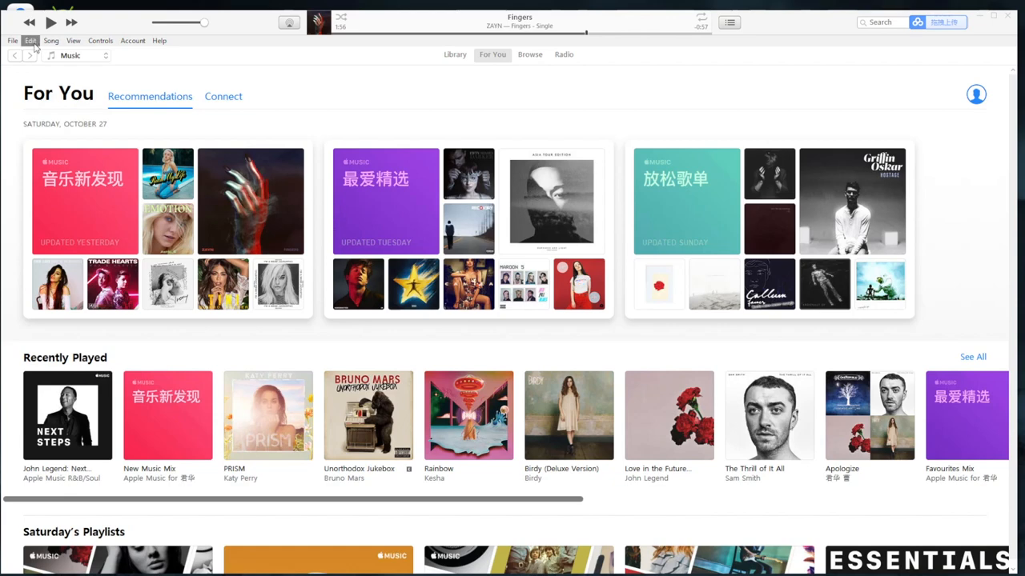
# Step: Review the iTunes preferences and close them keeping the current settings
pyautogui.click(31, 40)
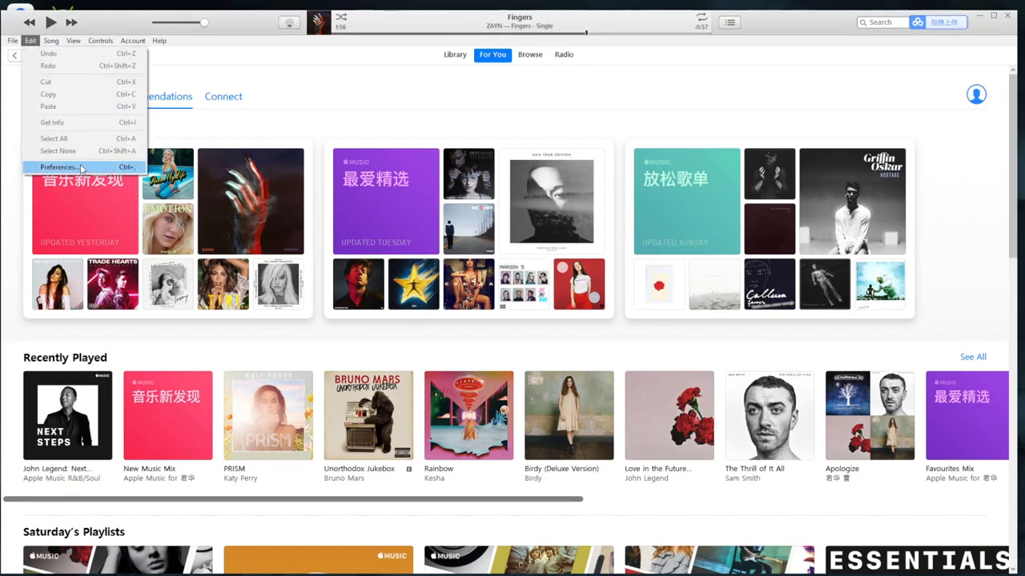
pyautogui.click(60, 166)
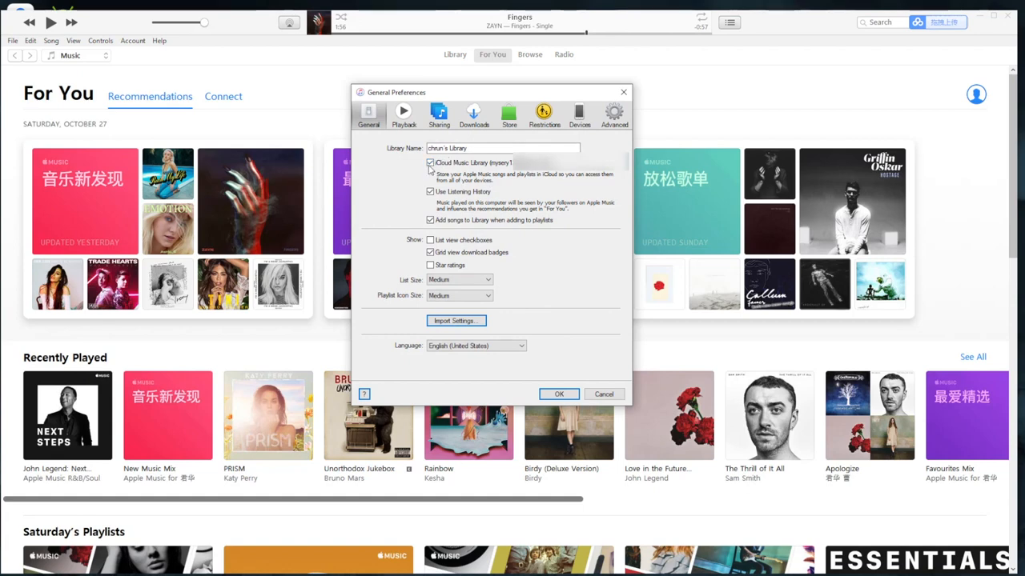
pyautogui.moveTo(423, 173)
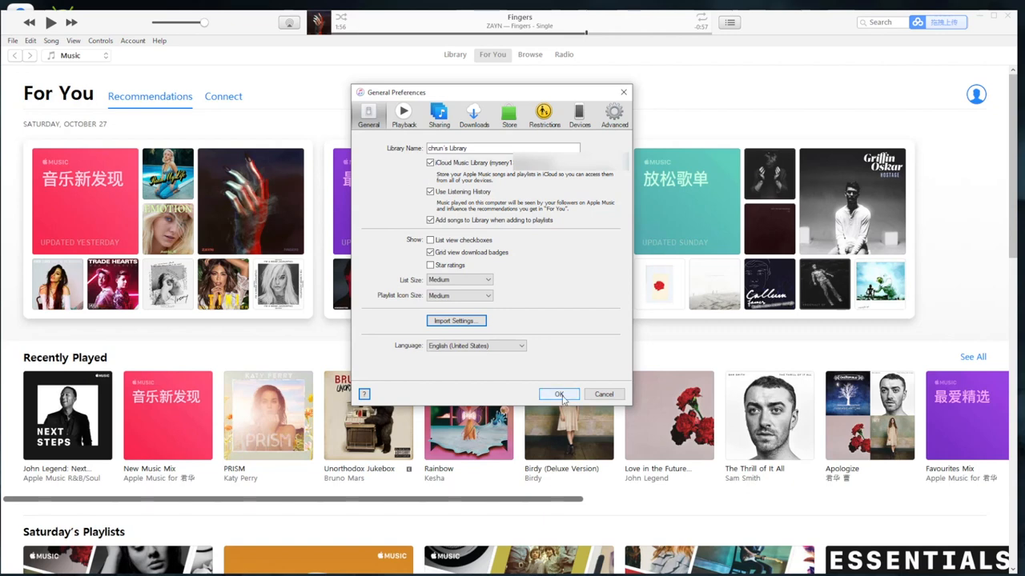
pyautogui.click(558, 393)
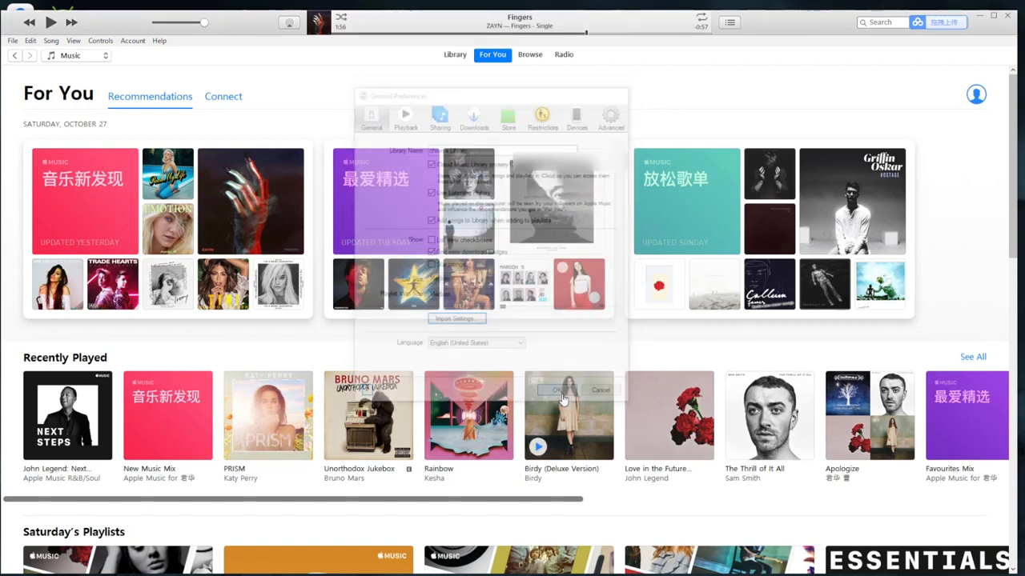
pyautogui.click(12, 40)
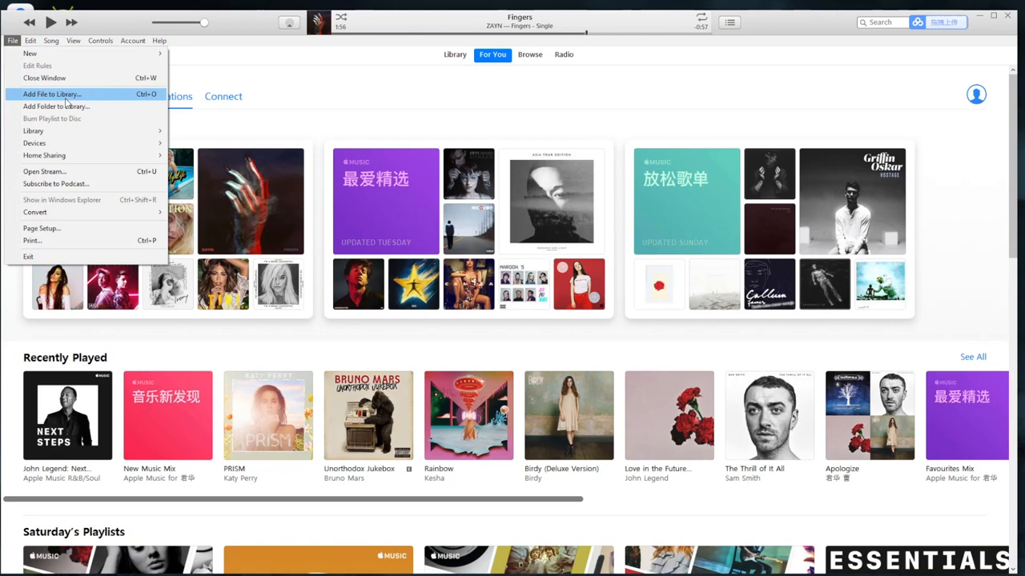
pyautogui.moveTo(273, 80)
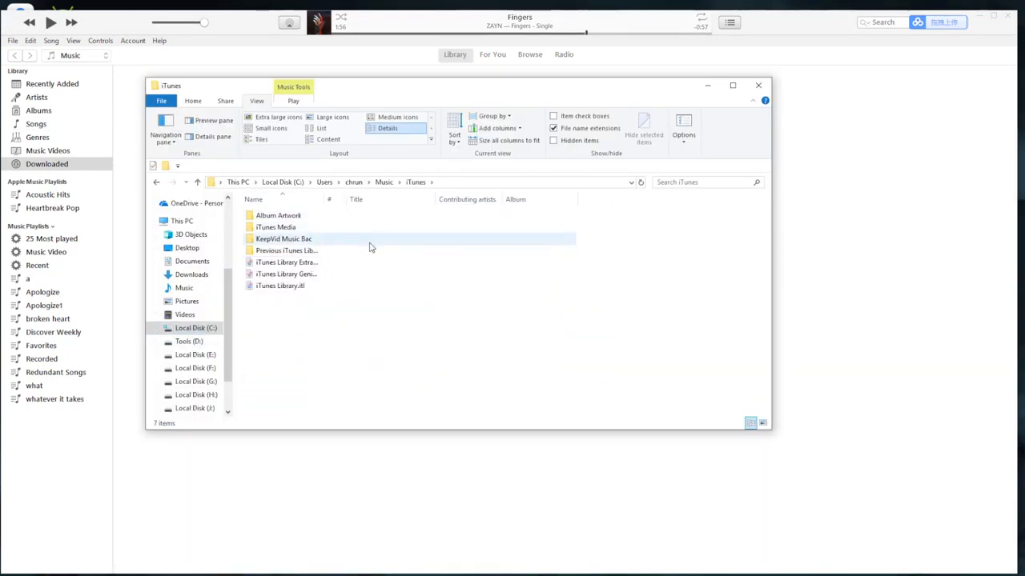
# Step: Browse into iTunes Media and its empty Automatically Add to iTunes folder
pyautogui.doubleClick(275, 227)
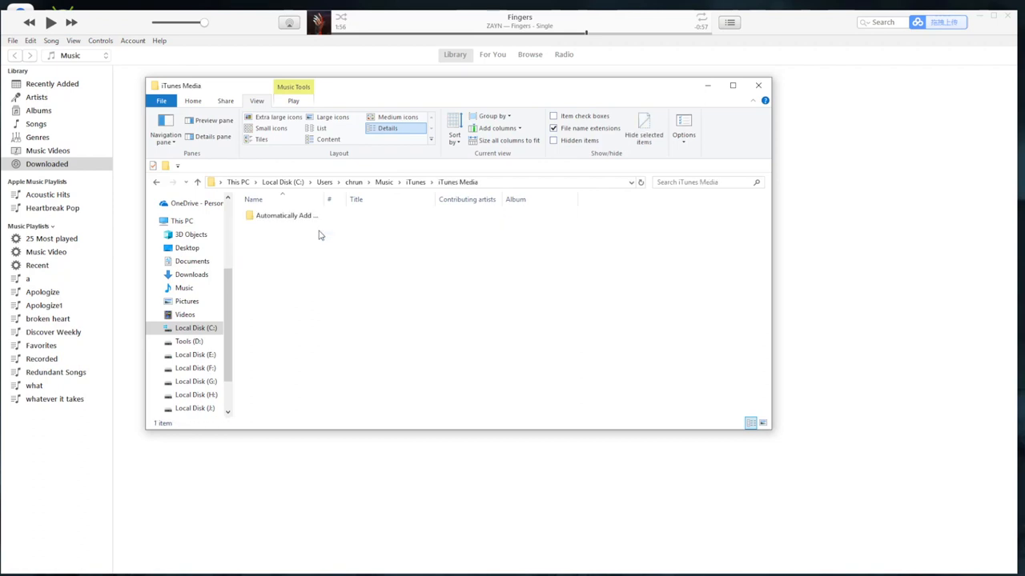
pyautogui.doubleClick(285, 214)
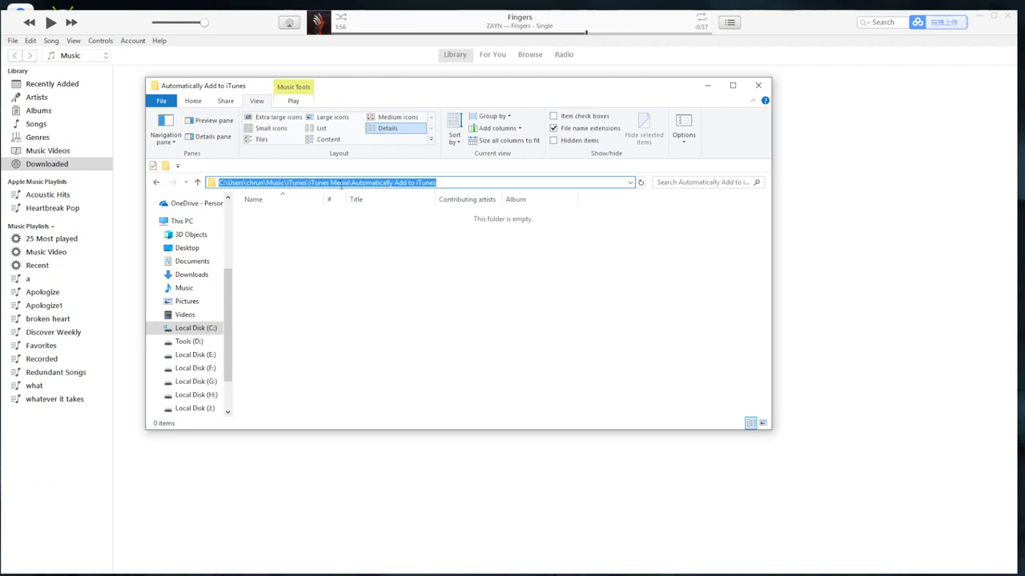
pyautogui.moveTo(384, 243)
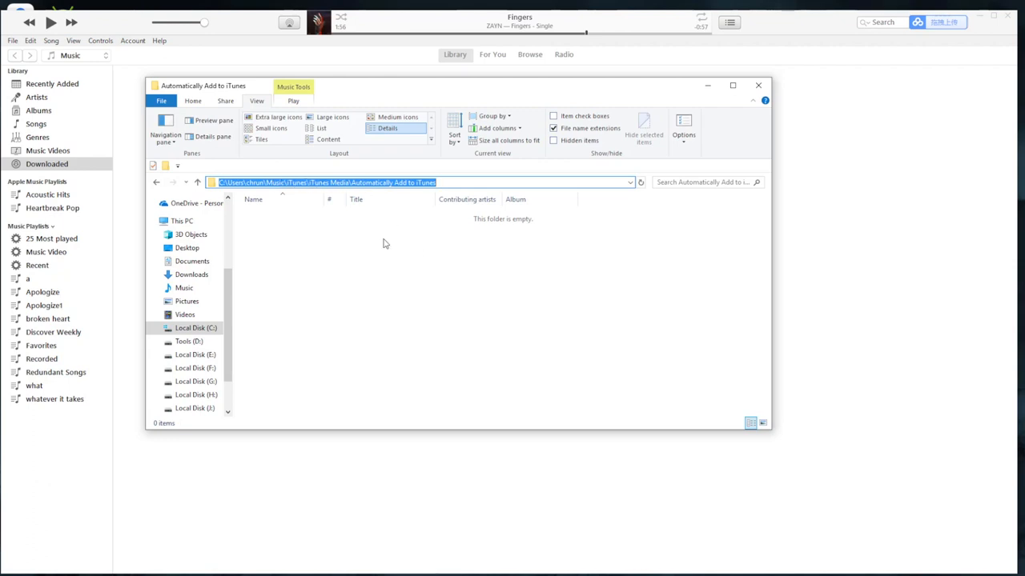
pyautogui.moveTo(457, 307)
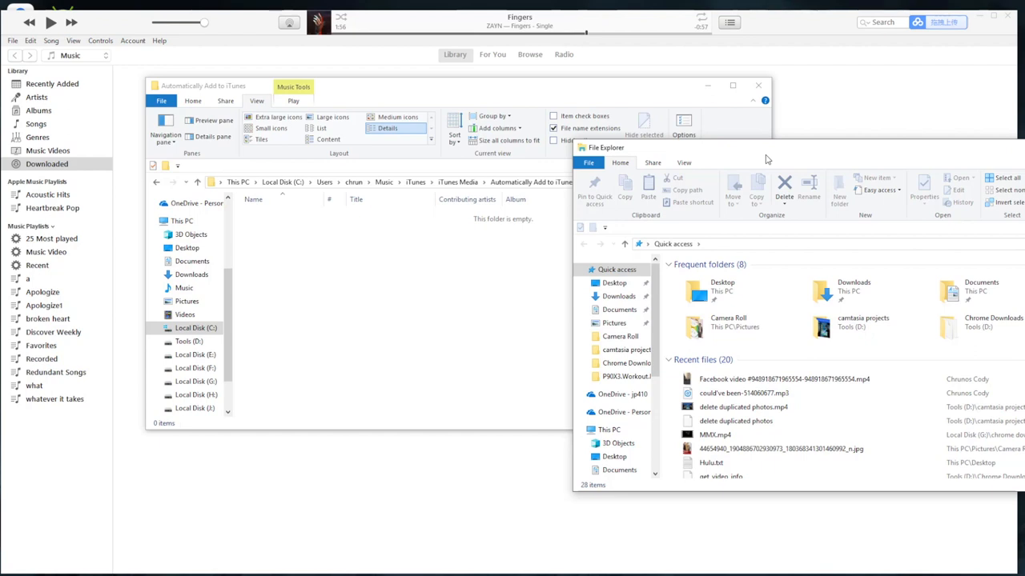
# Step: Drag the could've been 514060677 mp3 into Automatically Add to iTunes and minimize that window
pyautogui.click(743, 394)
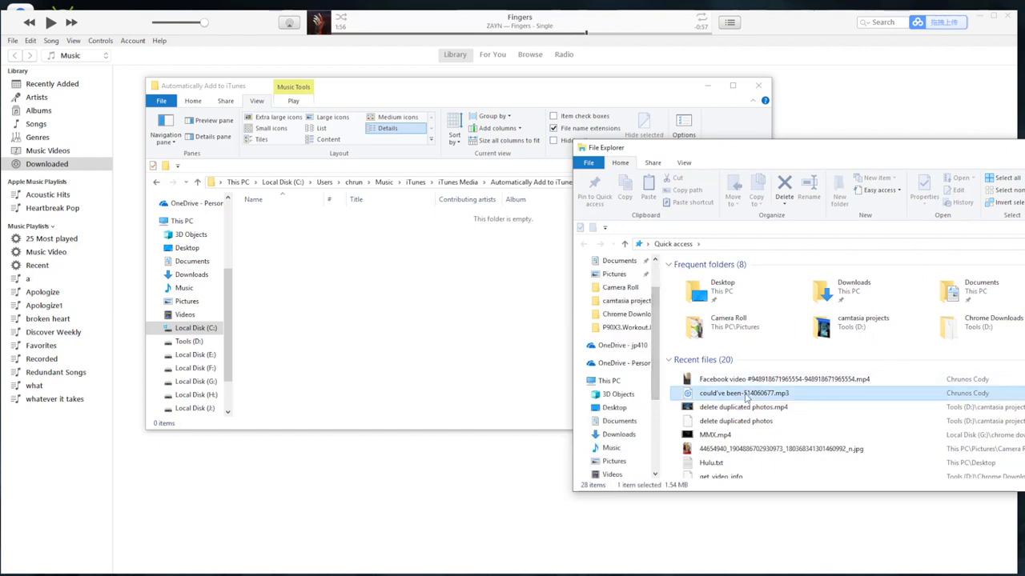
pyautogui.moveTo(743, 394); pyautogui.dragTo(335, 263)
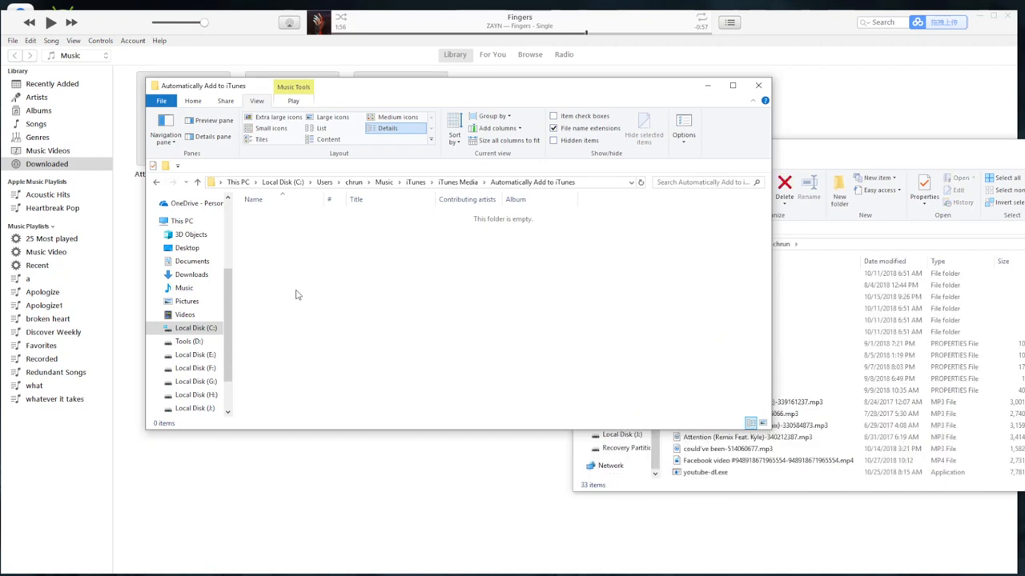
pyautogui.moveTo(707, 86)
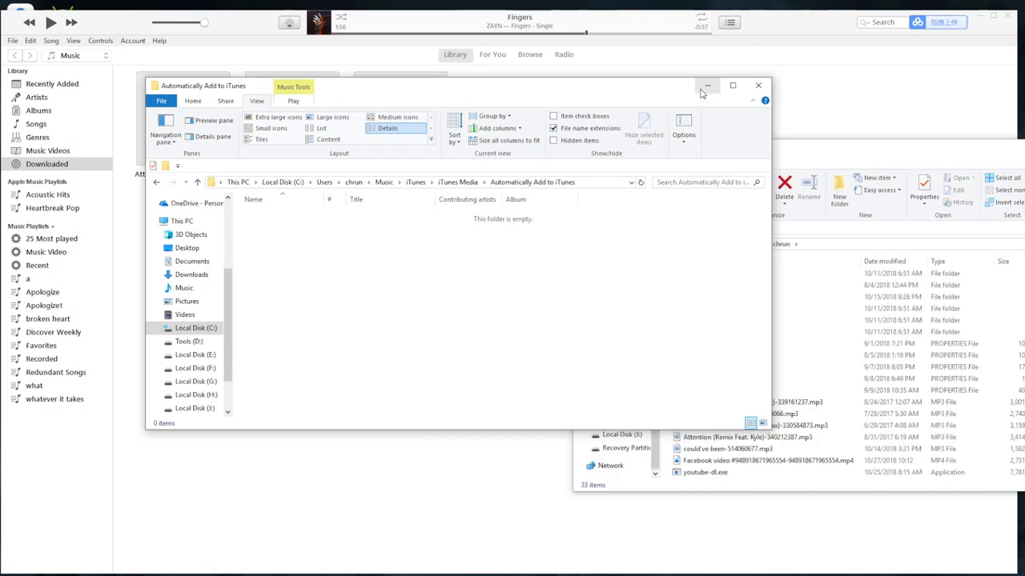
pyautogui.click(708, 86)
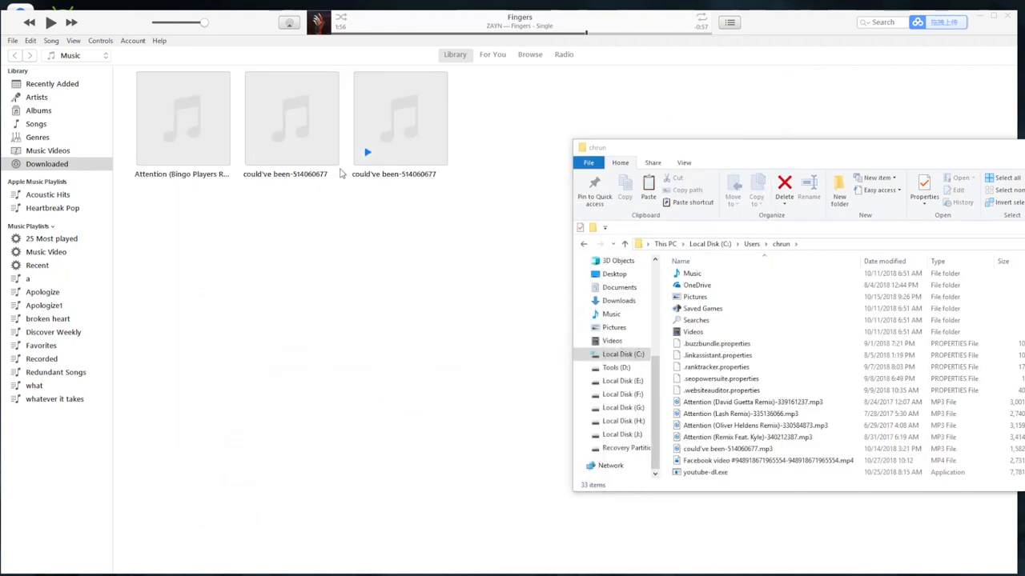
# Step: Delete the duplicate could've been 514060677 song from the iTunes library
pyautogui.rightClick(400, 119)
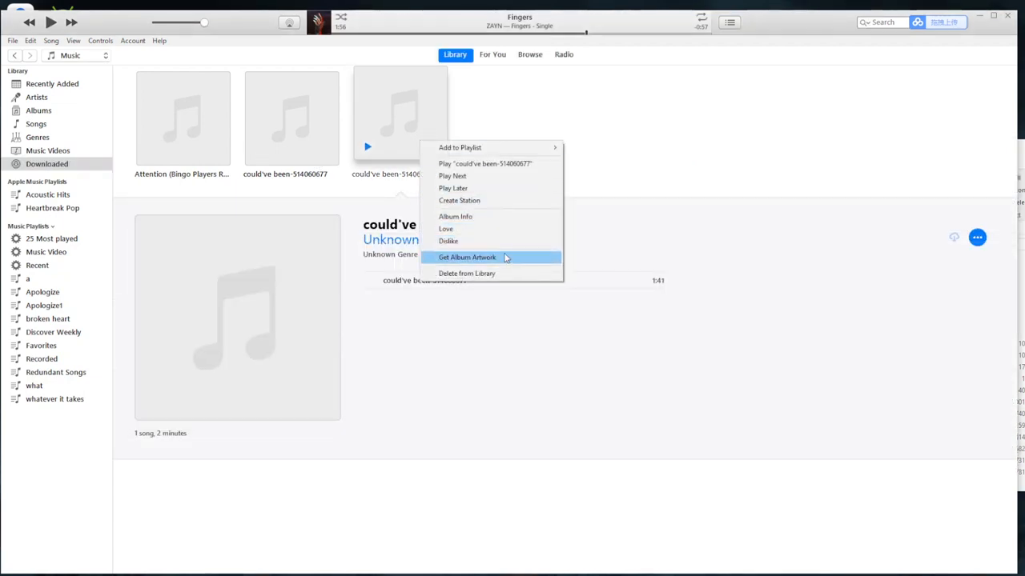
pyautogui.click(467, 273)
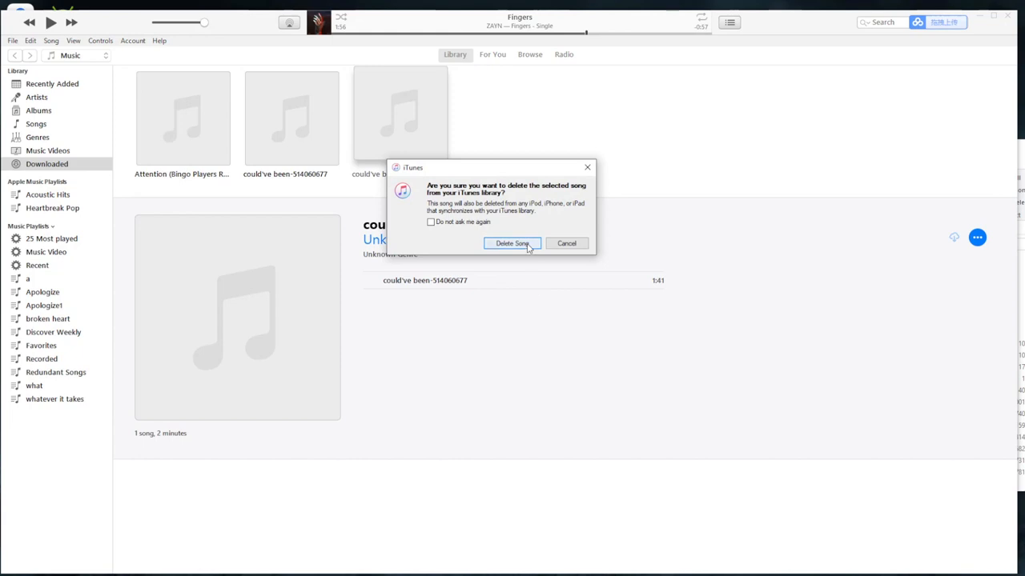
pyautogui.click(512, 244)
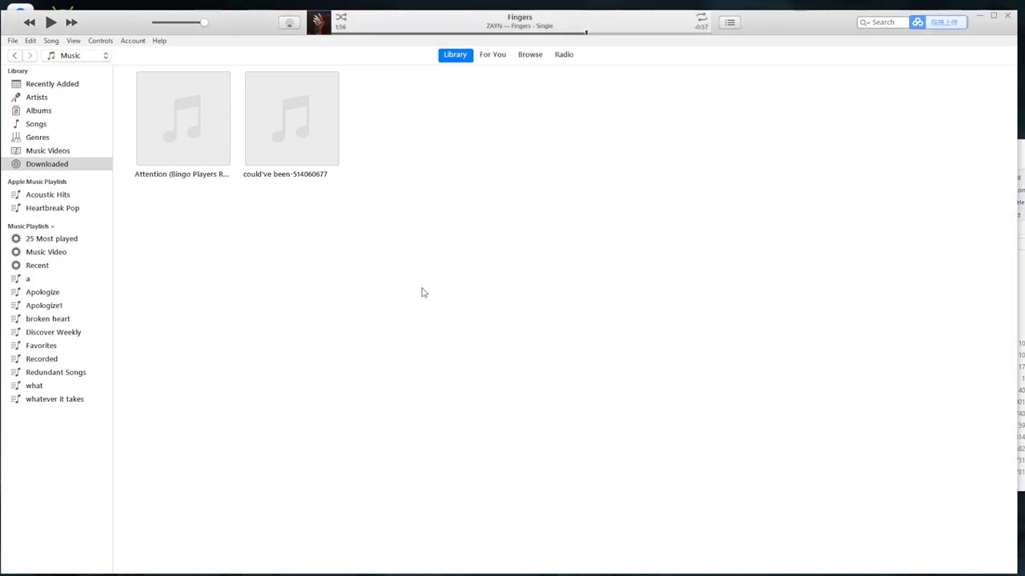
pyautogui.moveTo(640, 442)
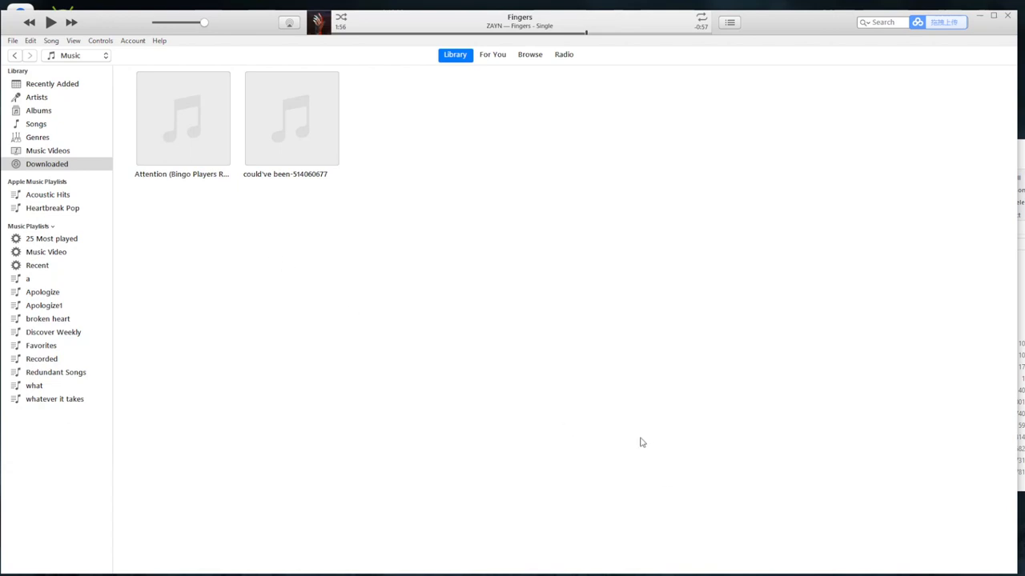
pyautogui.moveTo(618, 458)
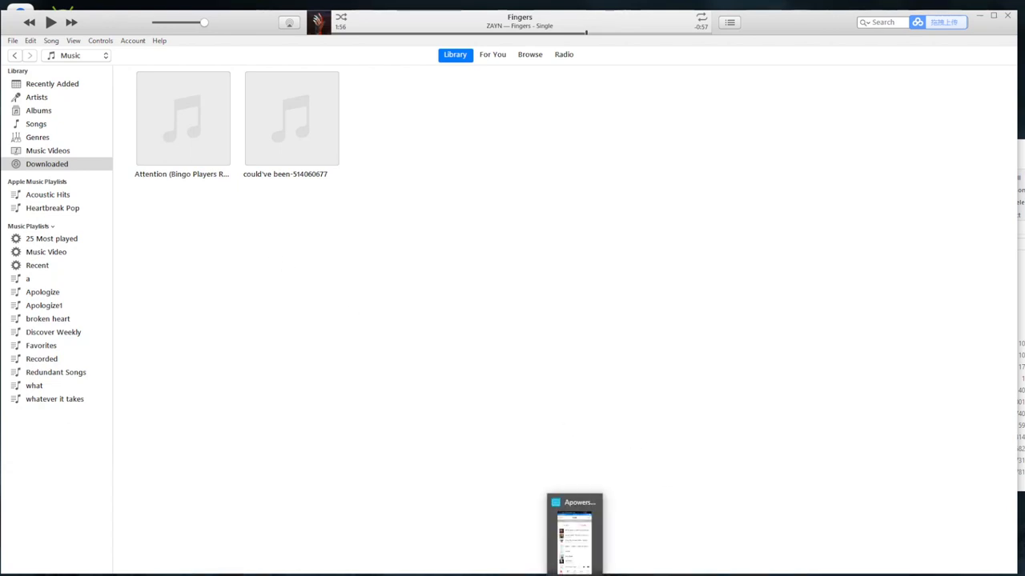
pyautogui.moveTo(573, 529)
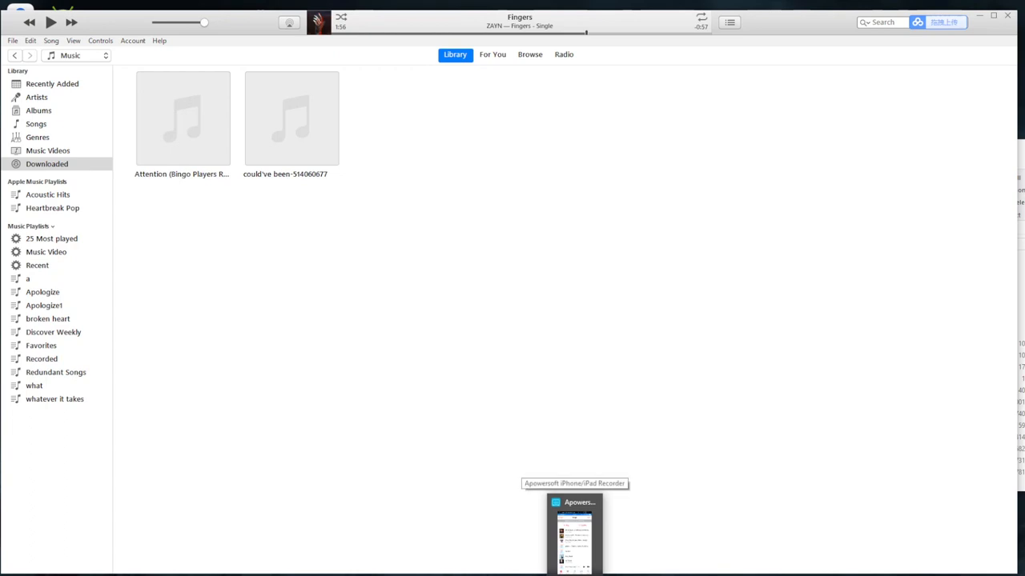
# Step: Bring up the mirrored iPhone and browse Music > Library > Songs showing the Attention track
pyautogui.click(573, 531)
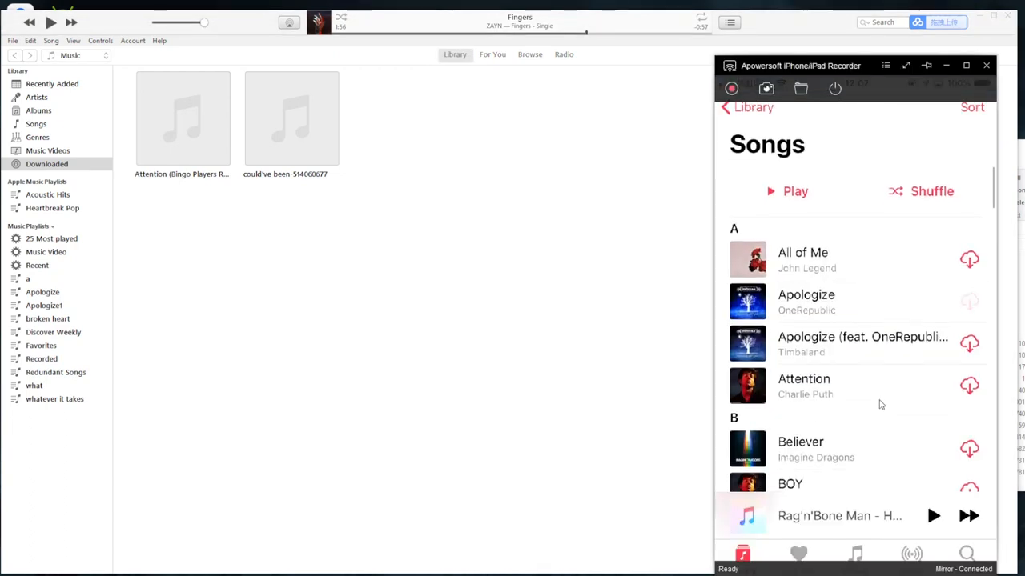
pyautogui.scroll(3)
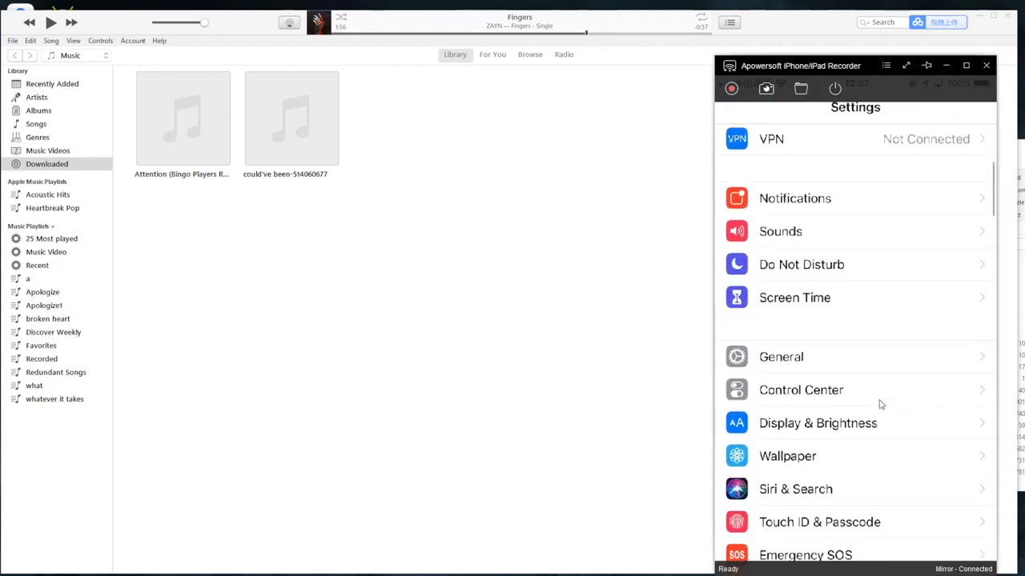
pyautogui.scroll(-3)
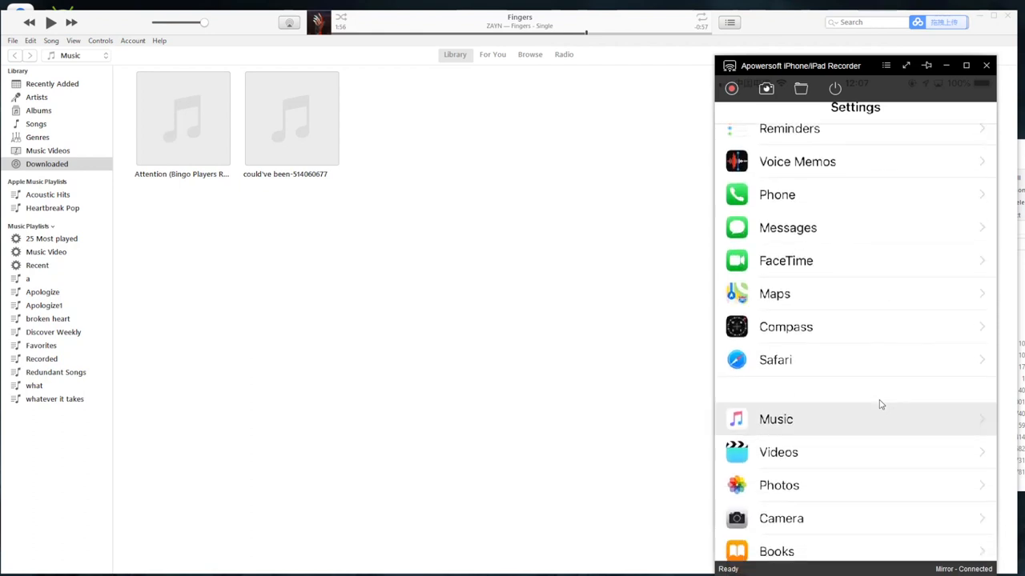
pyautogui.click(775, 419)
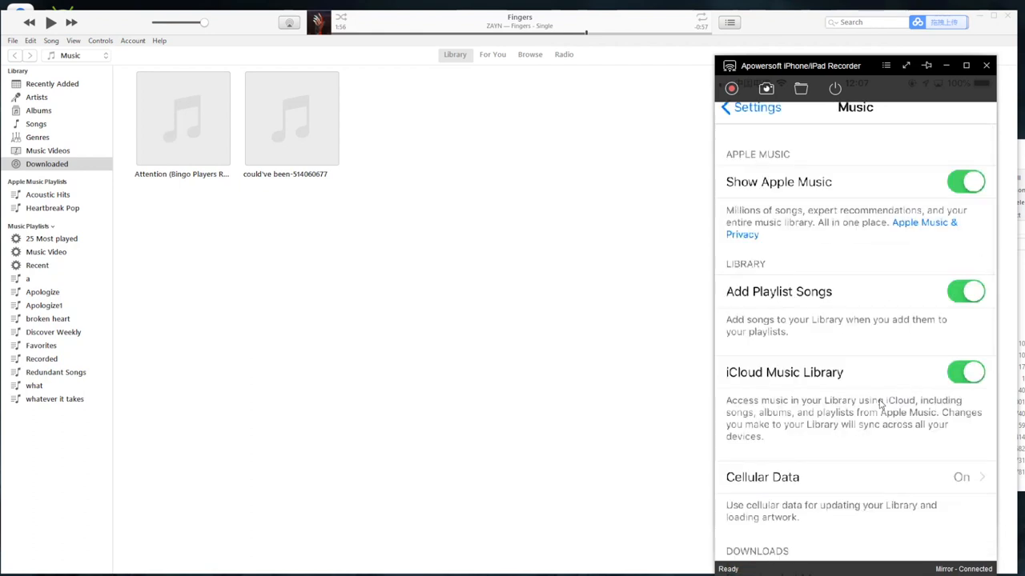
pyautogui.click(750, 106)
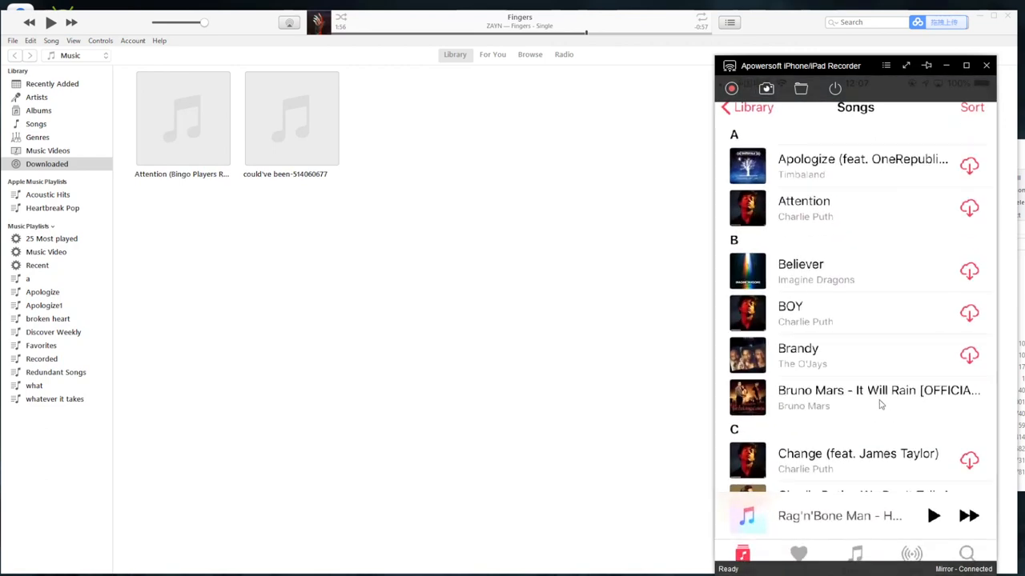
pyautogui.scroll(3)
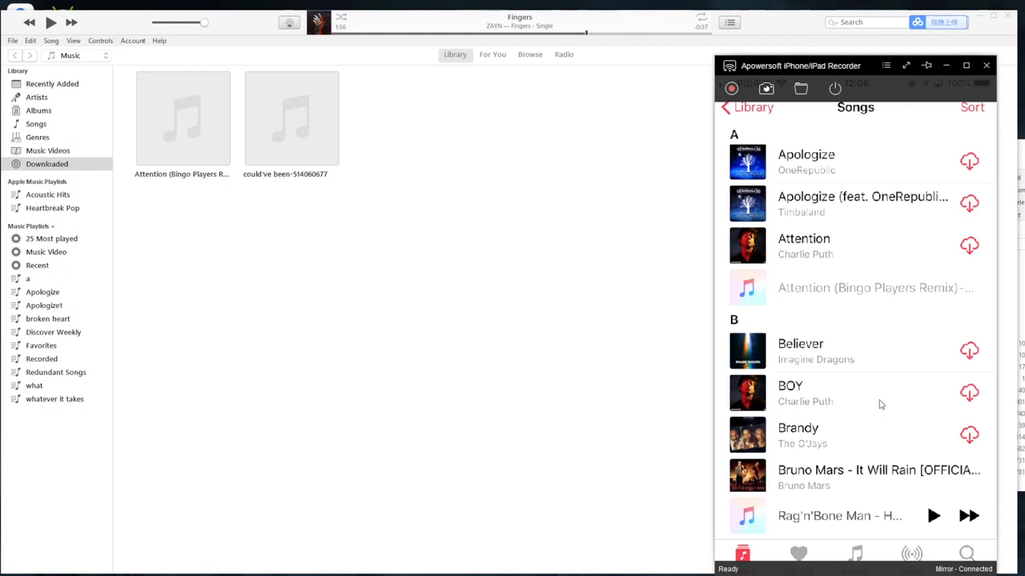
pyautogui.click(970, 288)
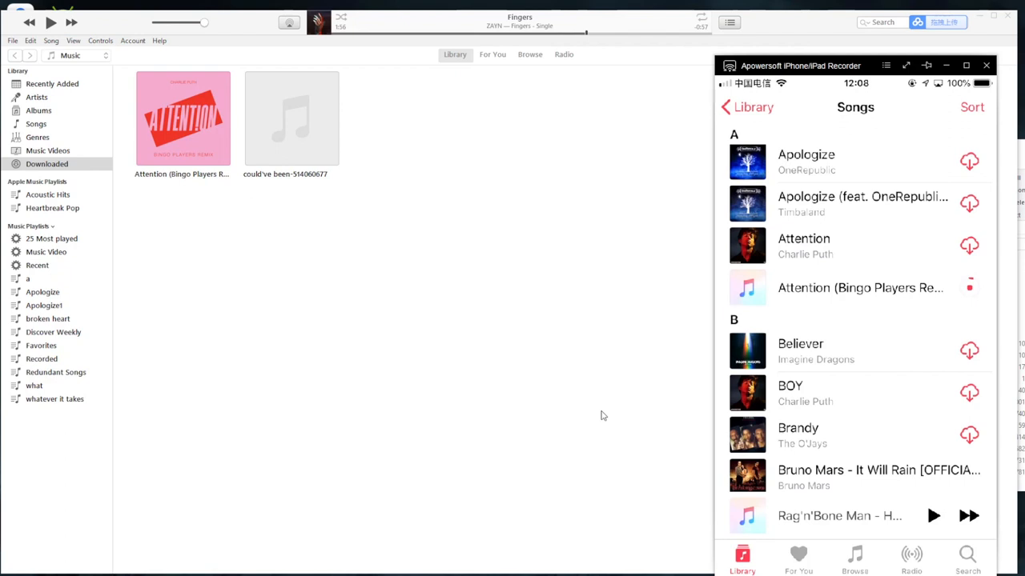
pyautogui.moveTo(607, 413)
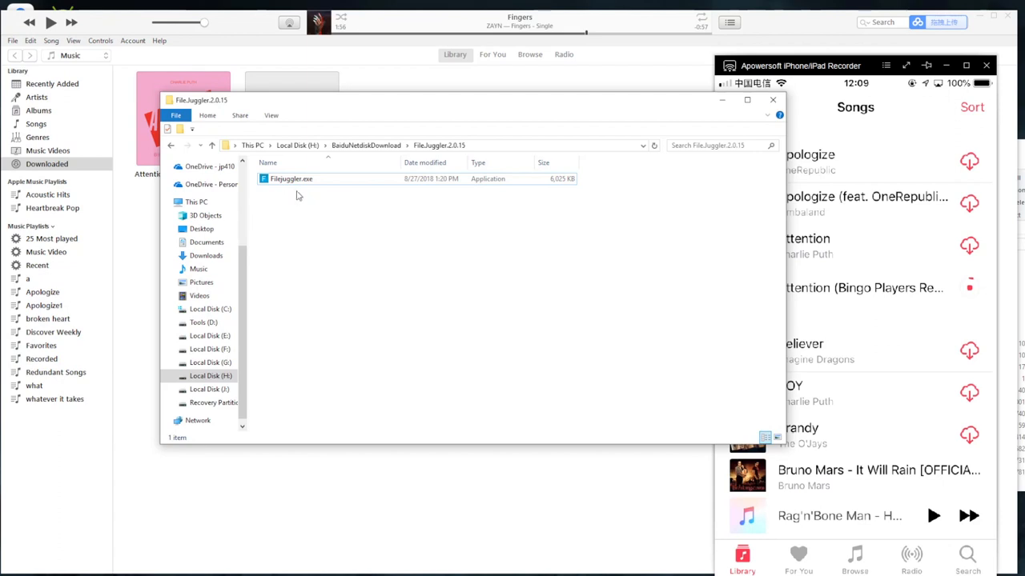
pyautogui.moveTo(323, 179)
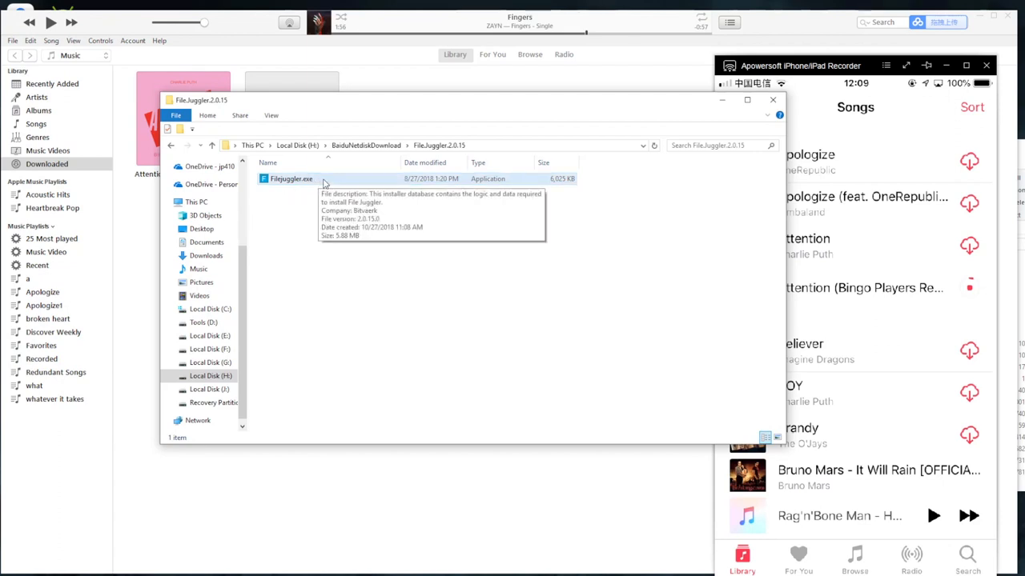
# Step: Run FileJuggler.exe, accept the license, install, and finish with Launch File Juggler checked
pyautogui.click(292, 179)
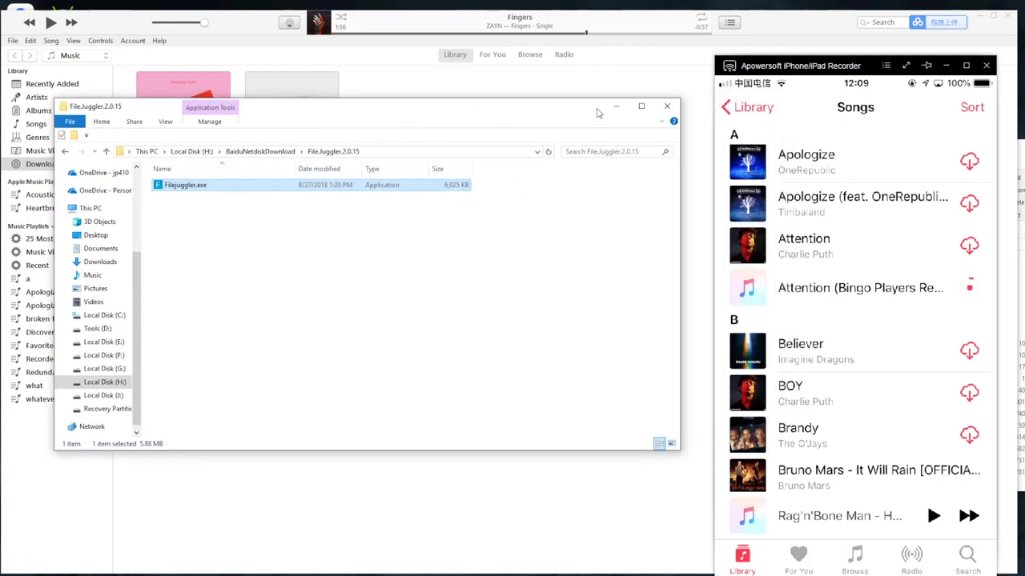
pyautogui.doubleClick(186, 185)
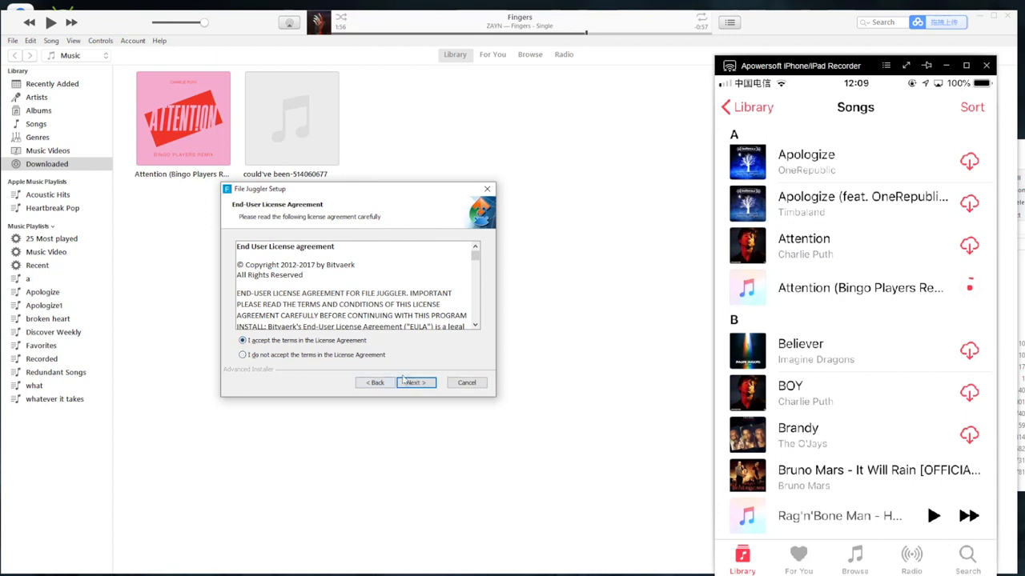
pyautogui.click(413, 381)
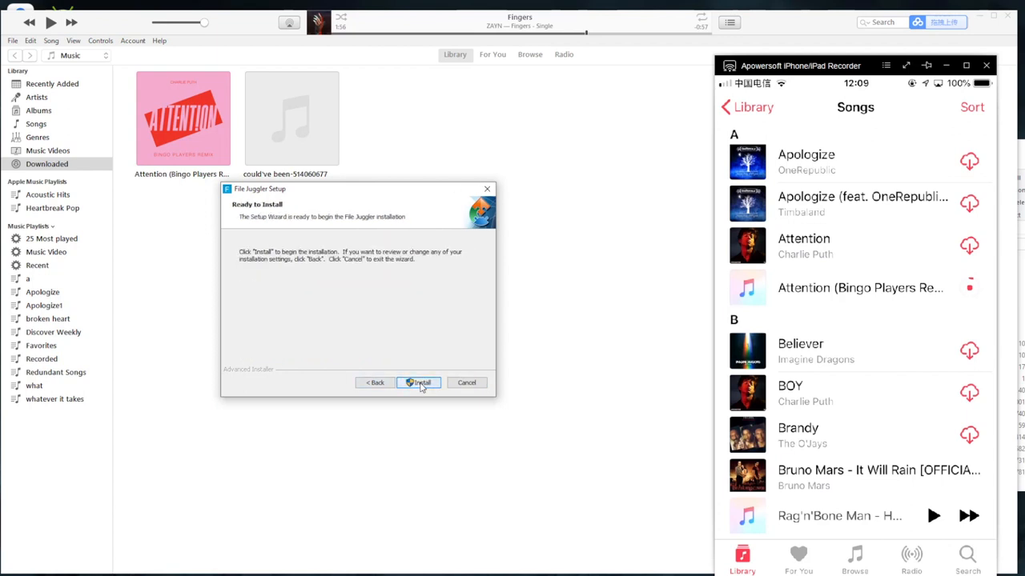
pyautogui.click(420, 381)
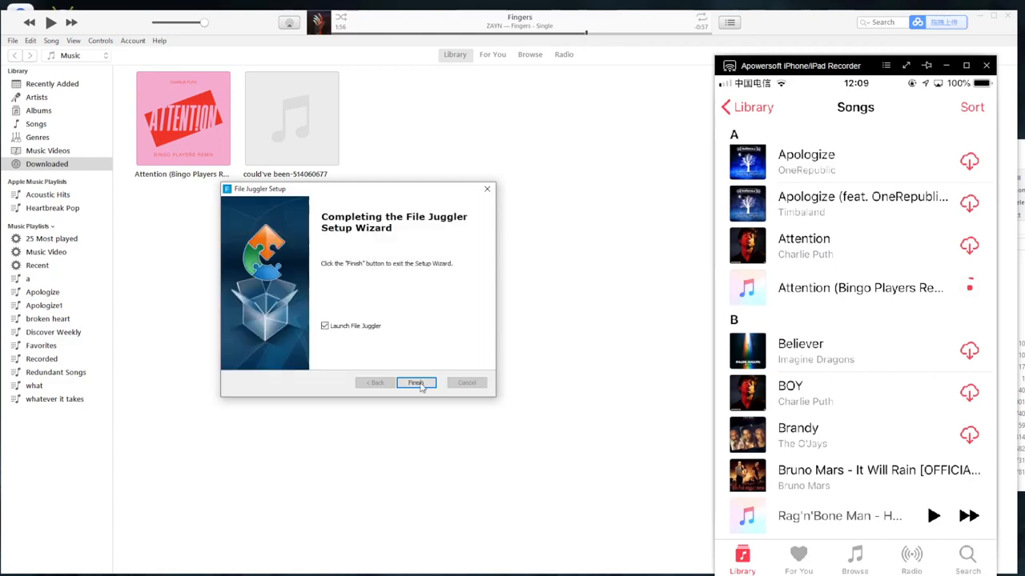
pyautogui.click(417, 383)
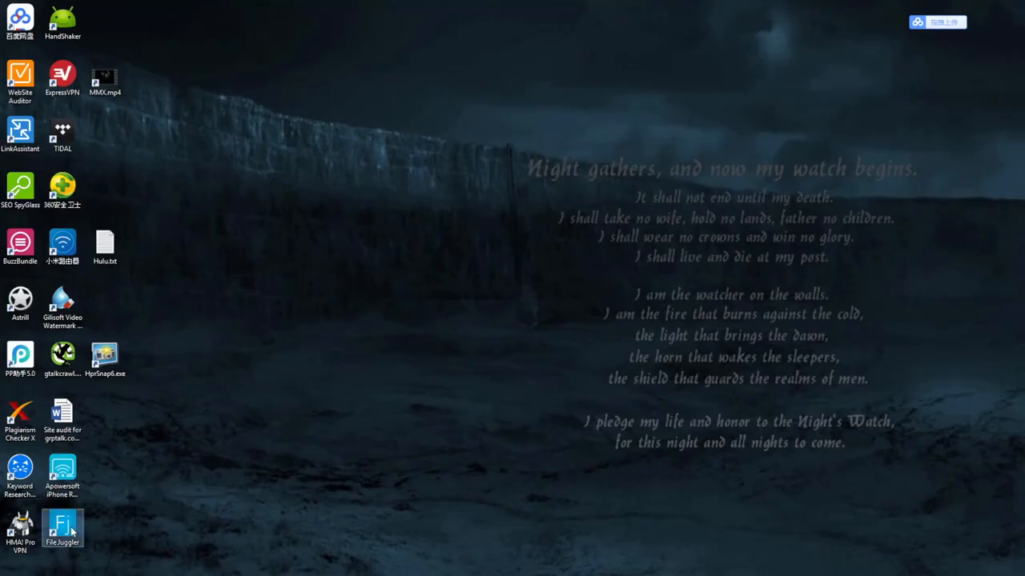
# Step: Launch File Juggler and start a new rule described as 'add to iCloud Music Library'
pyautogui.doubleClick(62, 528)
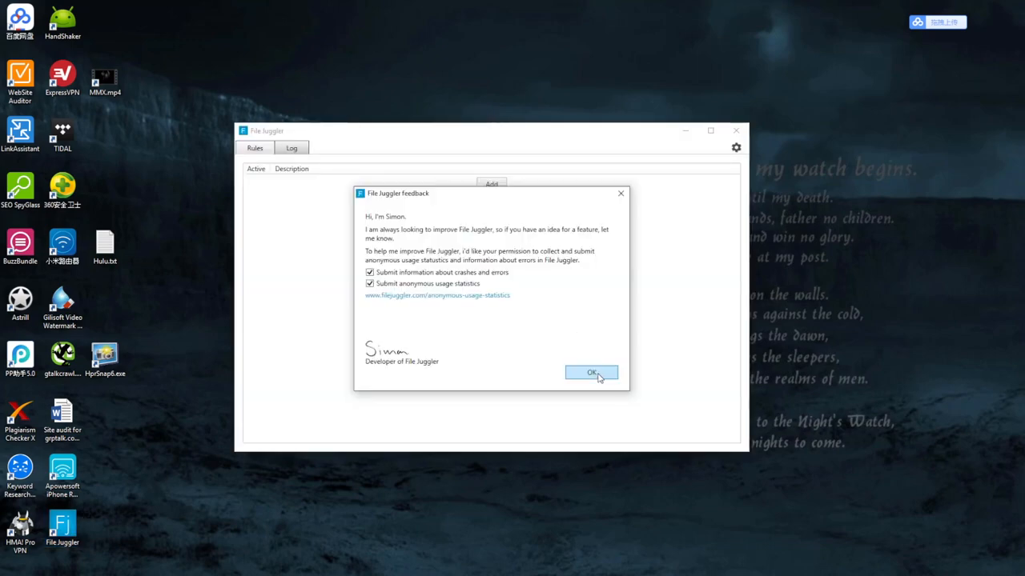
pyautogui.click(591, 371)
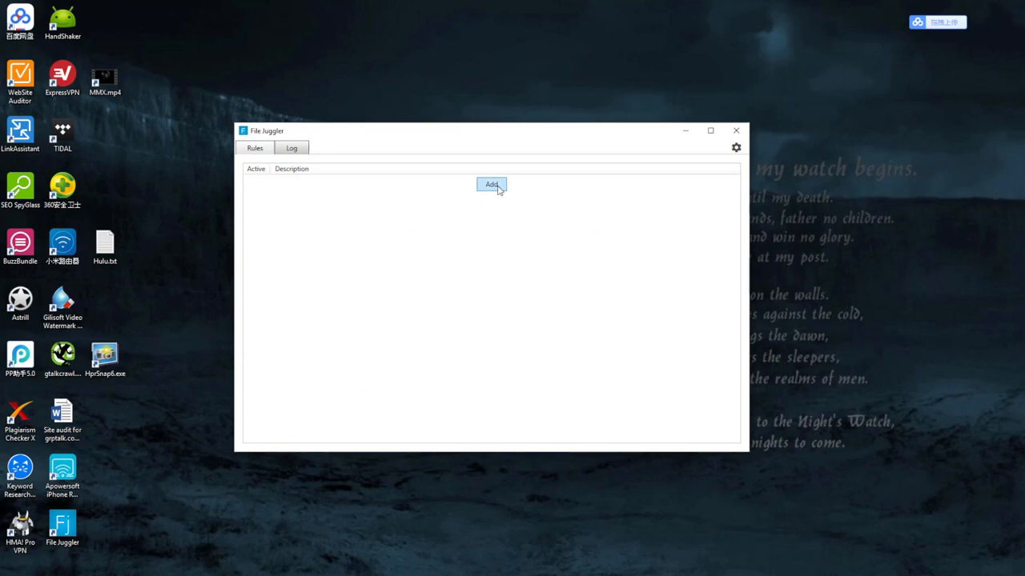
pyautogui.click(490, 186)
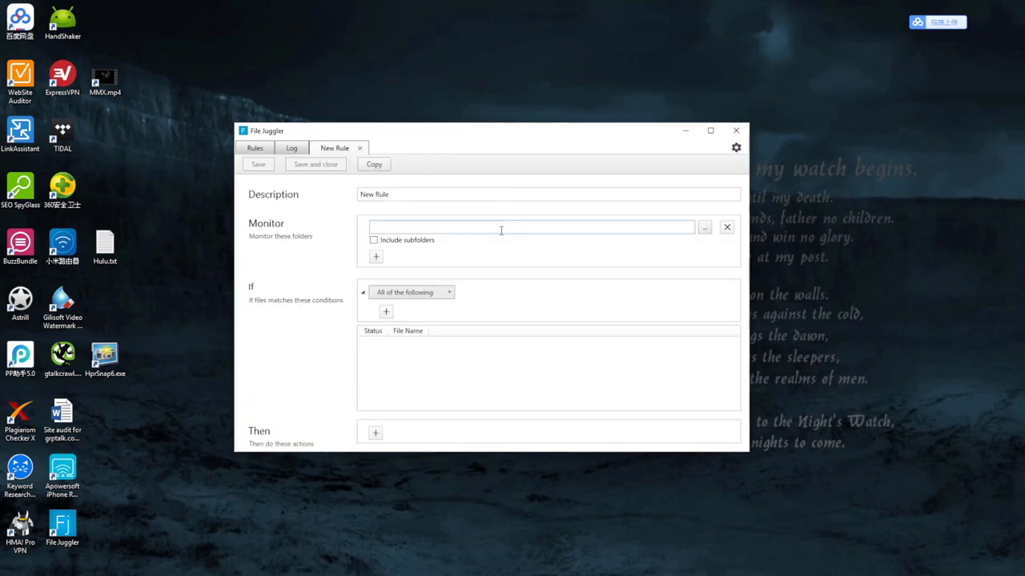
pyautogui.write('add to')
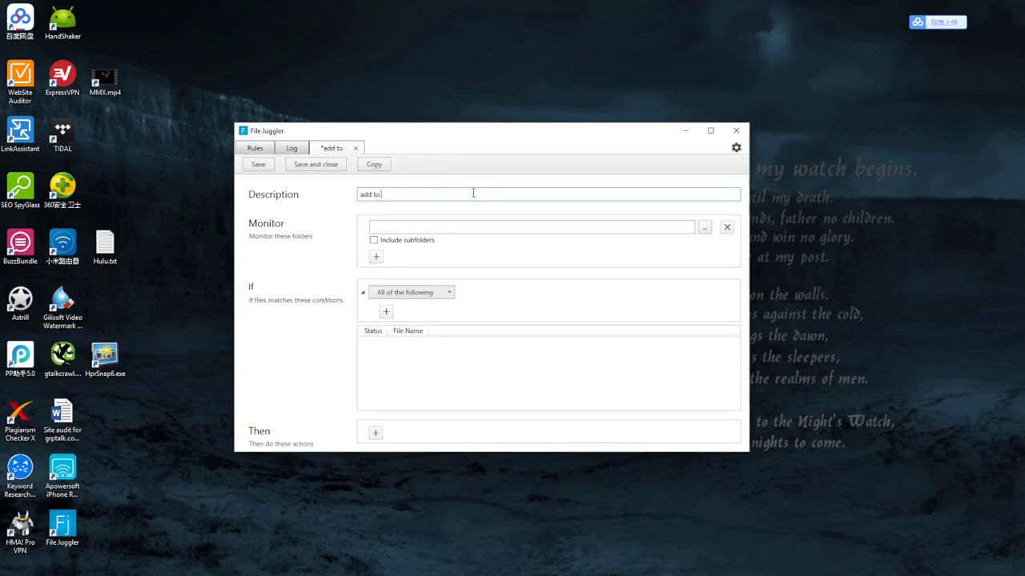
pyautogui.write('iCloud Music Libra')
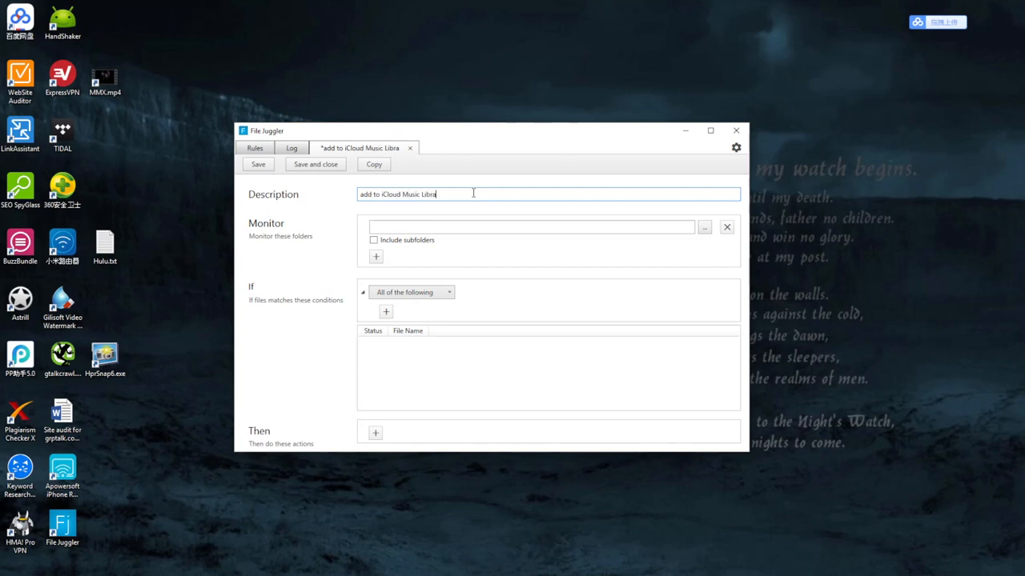
pyautogui.write('ry')
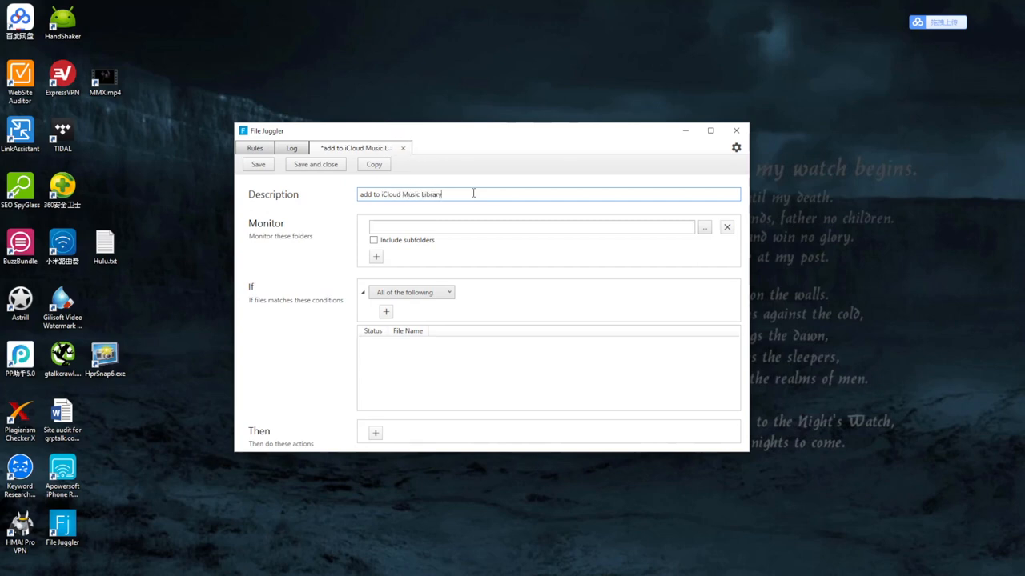
pyautogui.click(531, 227)
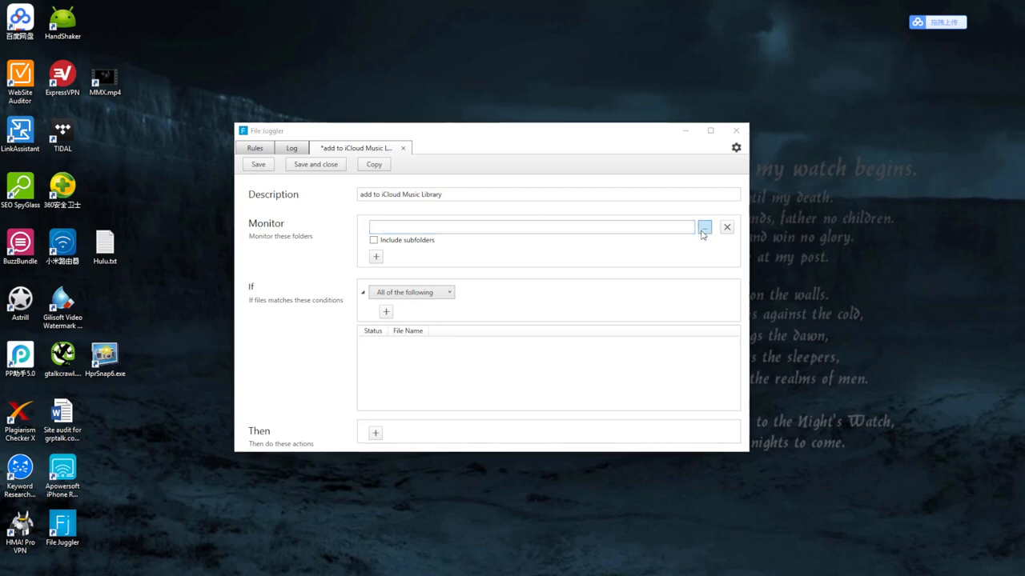
# Step: Set the monitored folder to the user's home folder under C:\Users, including subfolders
pyautogui.click(705, 227)
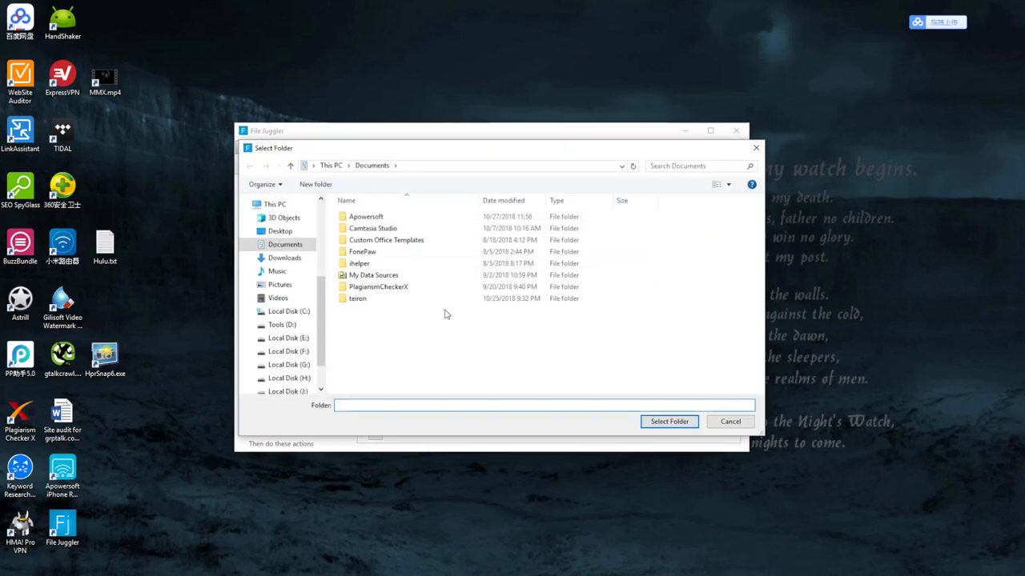
pyautogui.click(288, 311)
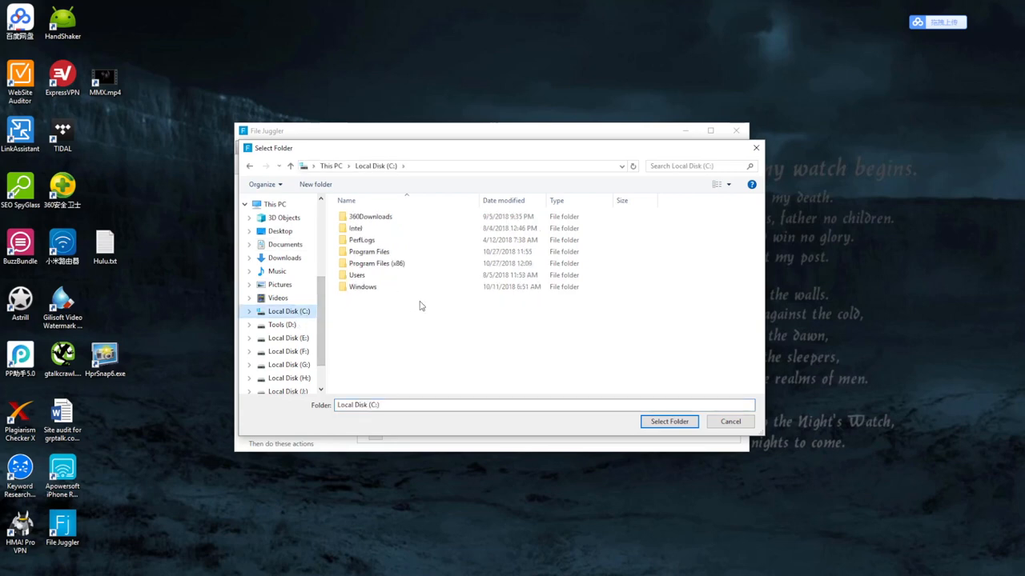
pyautogui.doubleClick(356, 275)
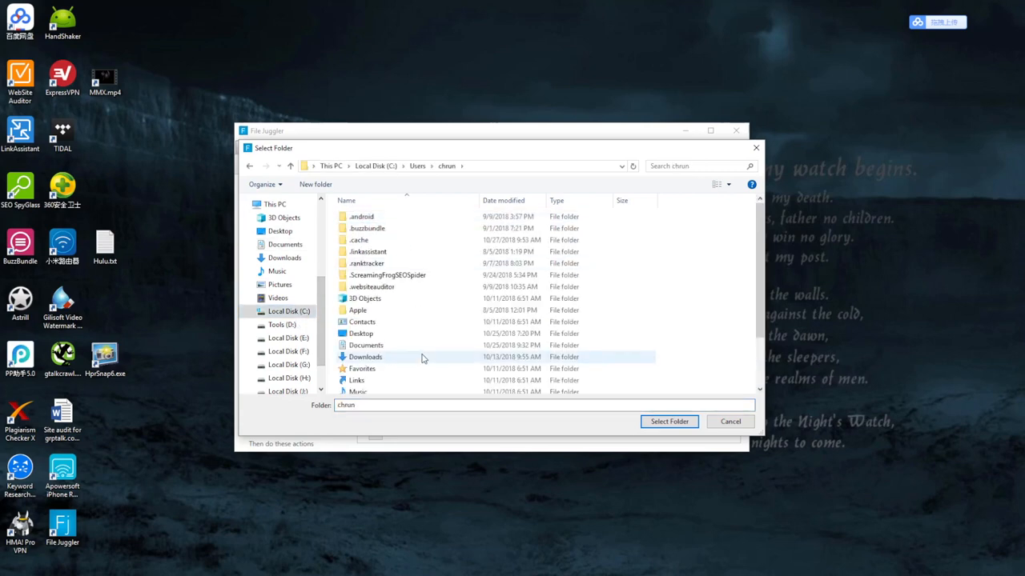
pyautogui.click(669, 422)
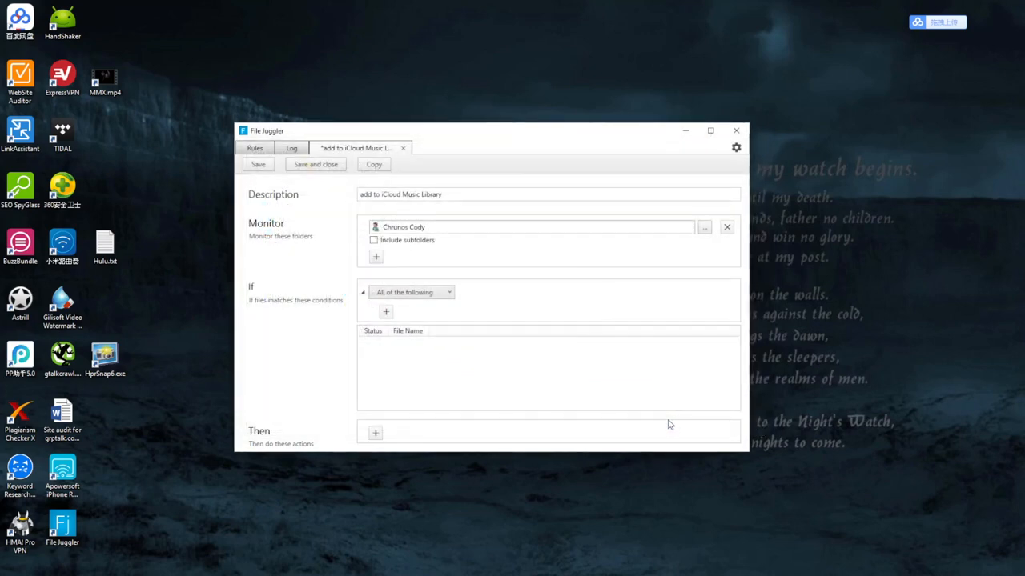
pyautogui.click(373, 240)
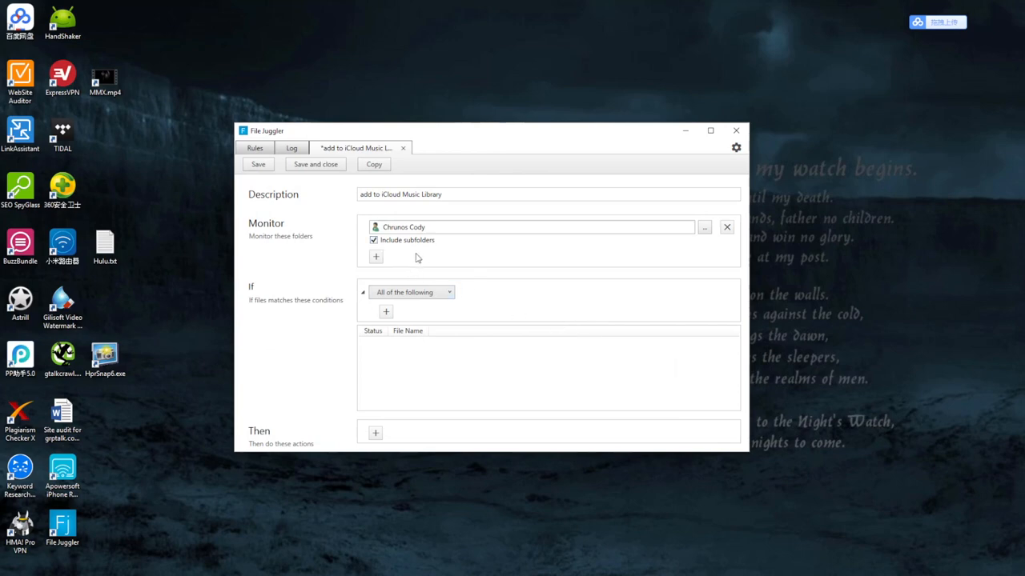
pyautogui.moveTo(324, 309)
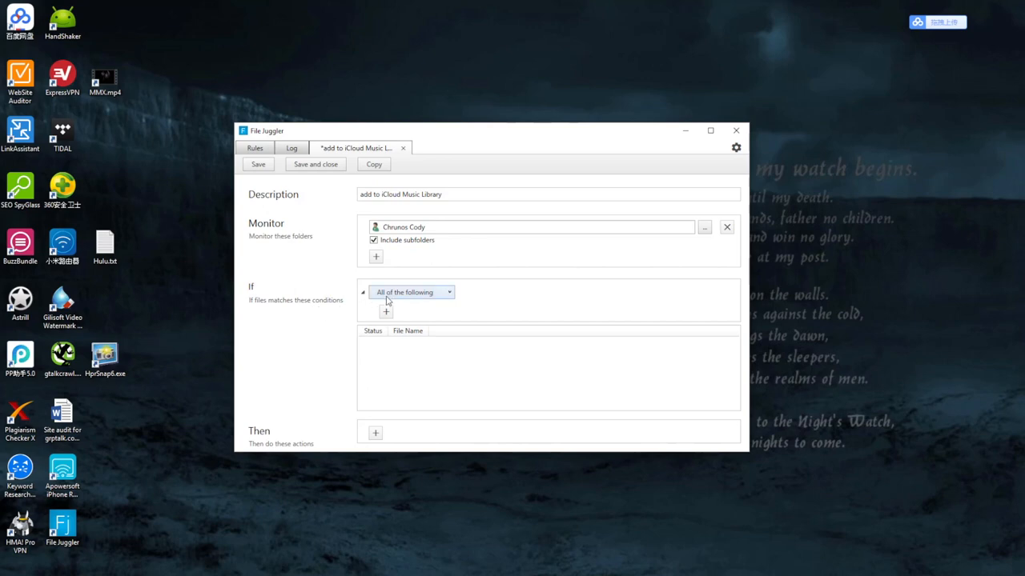
# Step: Add File extension Contains Text conditions for mp3 and m4a, combined as Any of the following
pyautogui.click(386, 310)
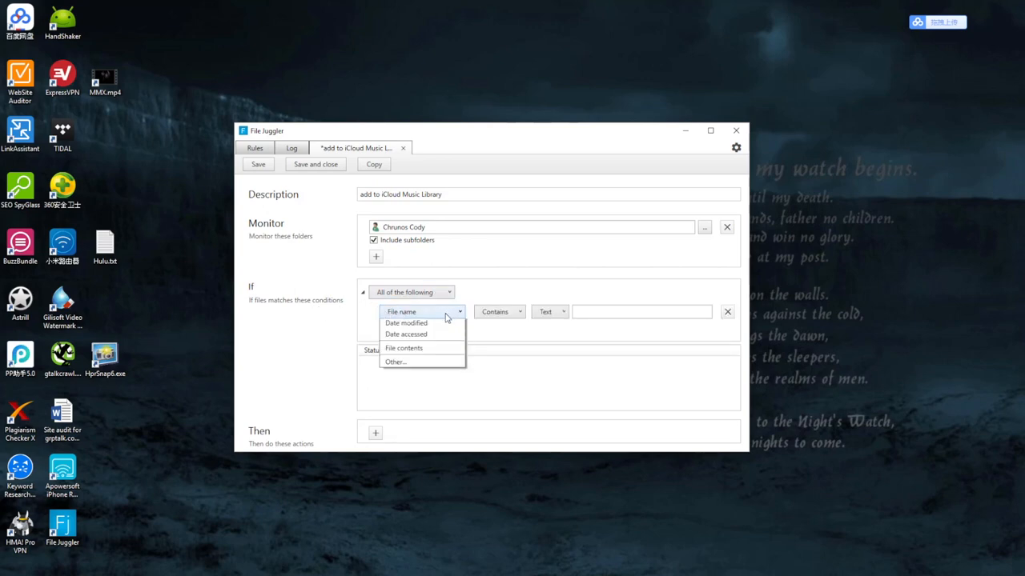
pyautogui.click(413, 311)
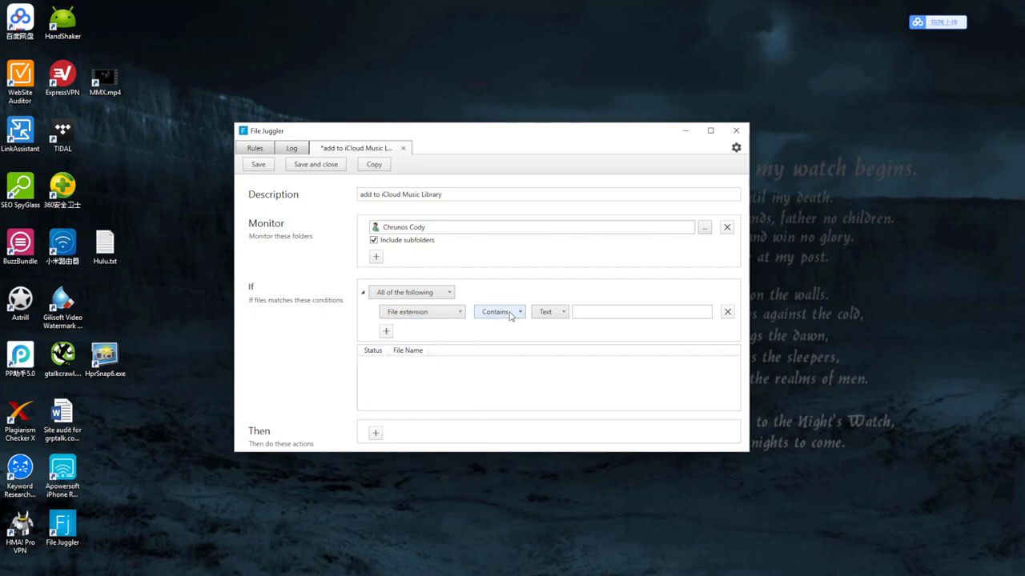
pyautogui.click(640, 311)
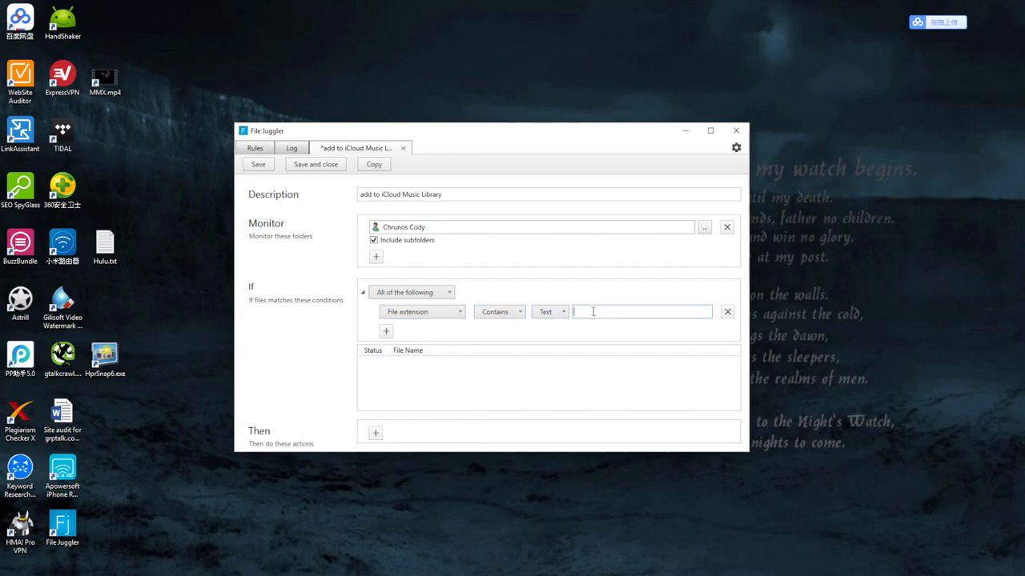
pyautogui.write('mp3')
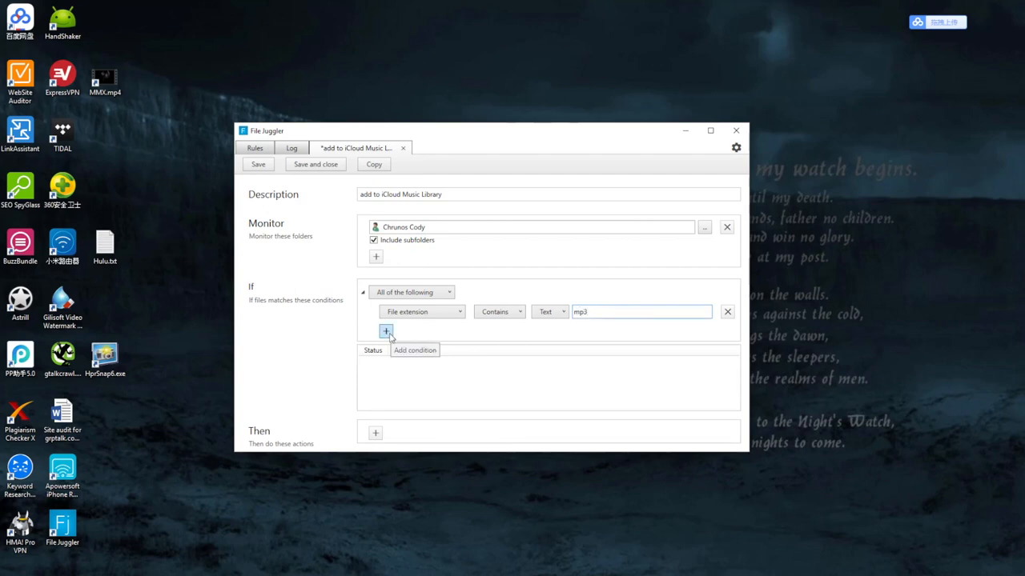
pyautogui.click(384, 332)
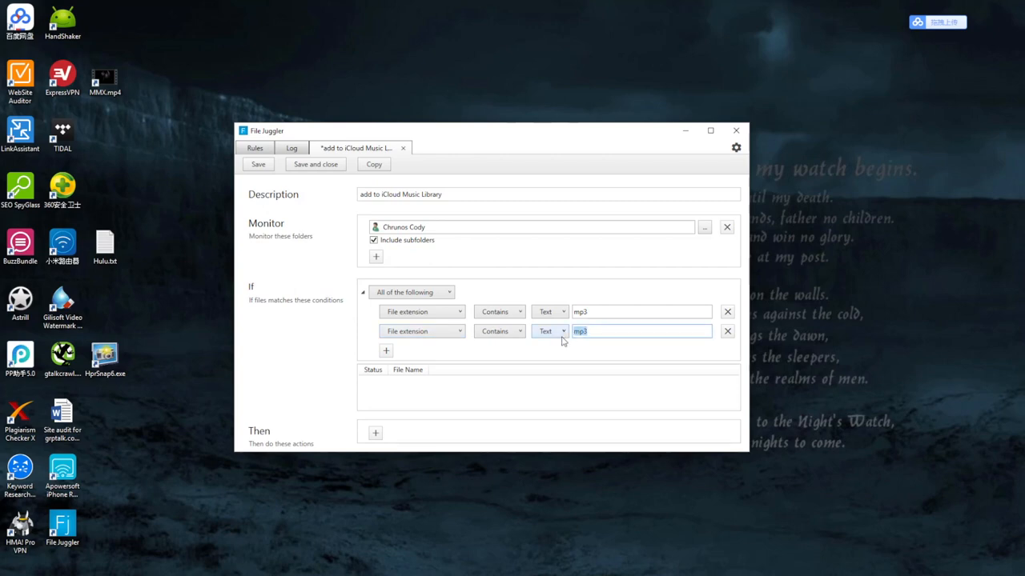
pyautogui.write('m4a')
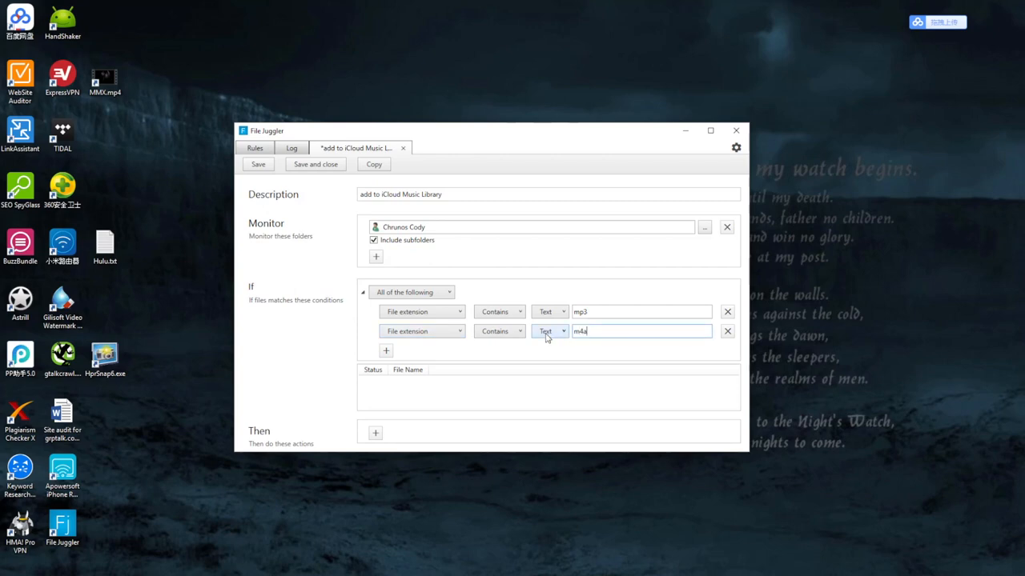
pyautogui.click(412, 291)
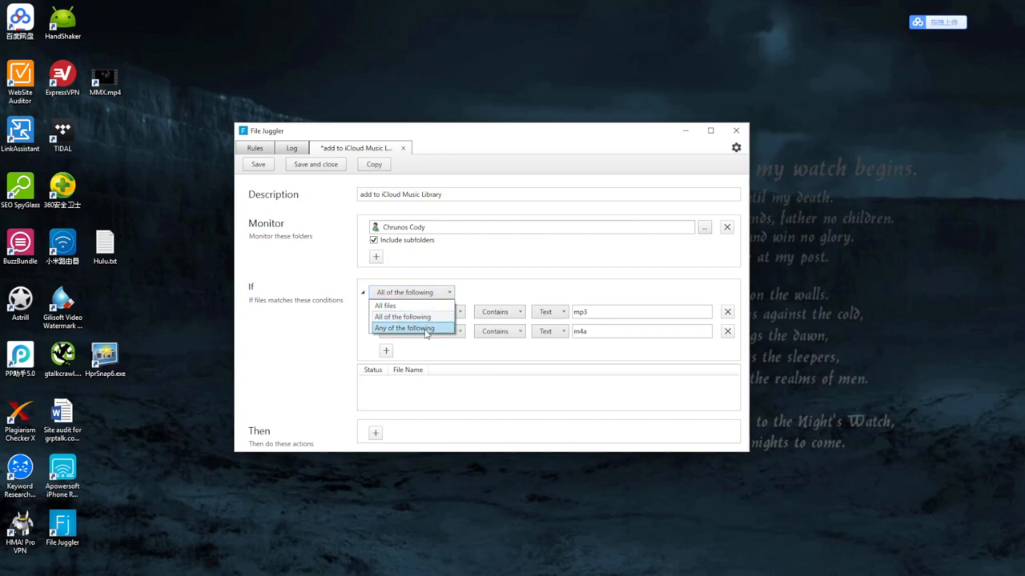
pyautogui.click(403, 328)
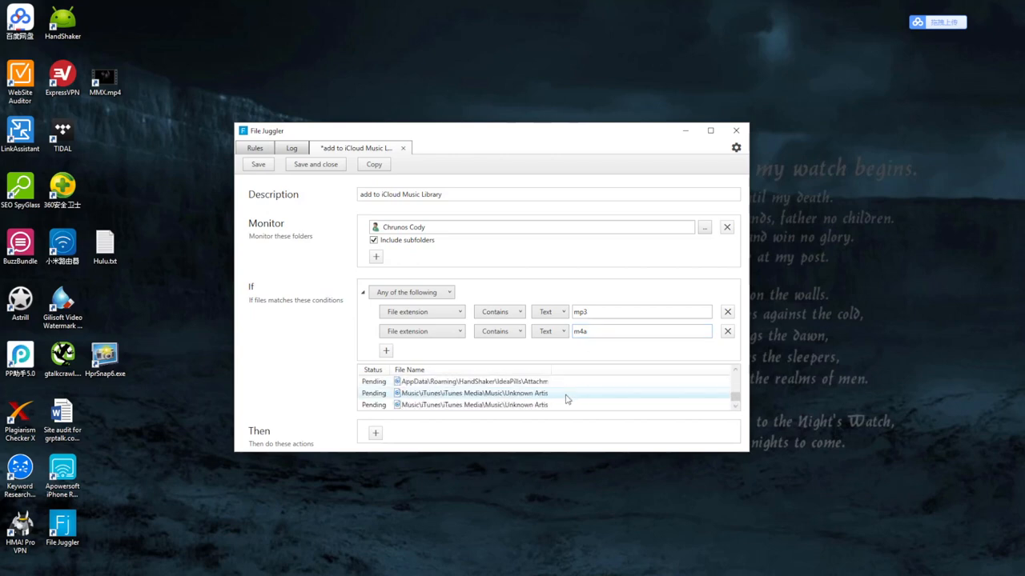
pyautogui.moveTo(579, 406)
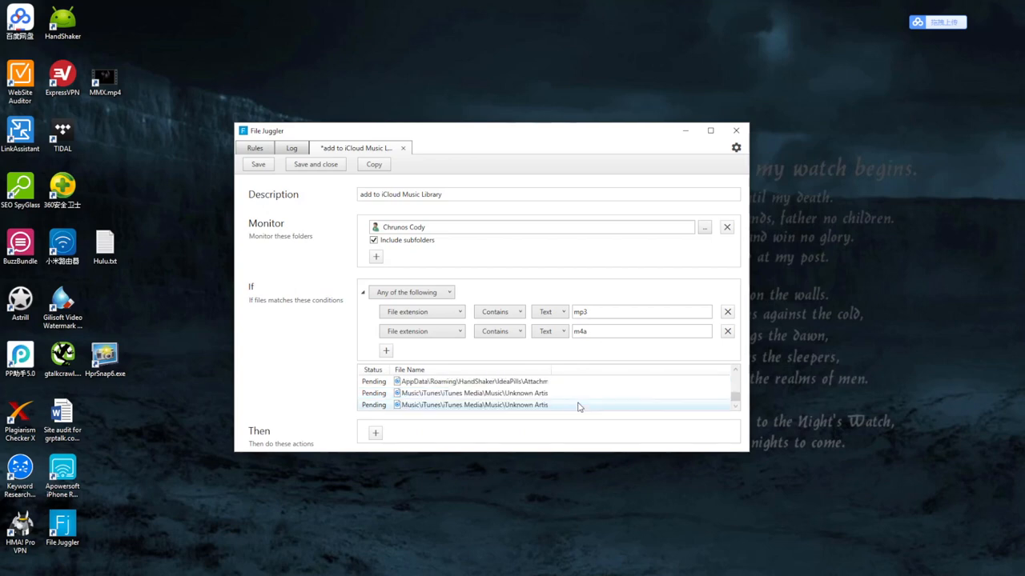
# Step: Add a Move file action targeting Music > iTunes > iTunes Media > Automatically Add to iTunes and save the rule
pyautogui.click(375, 433)
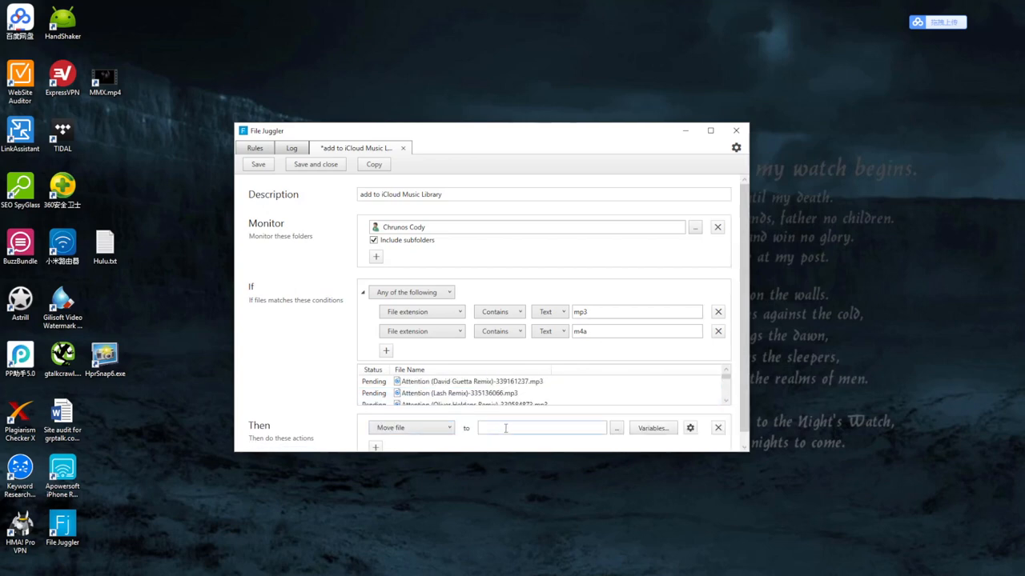
pyautogui.click(616, 427)
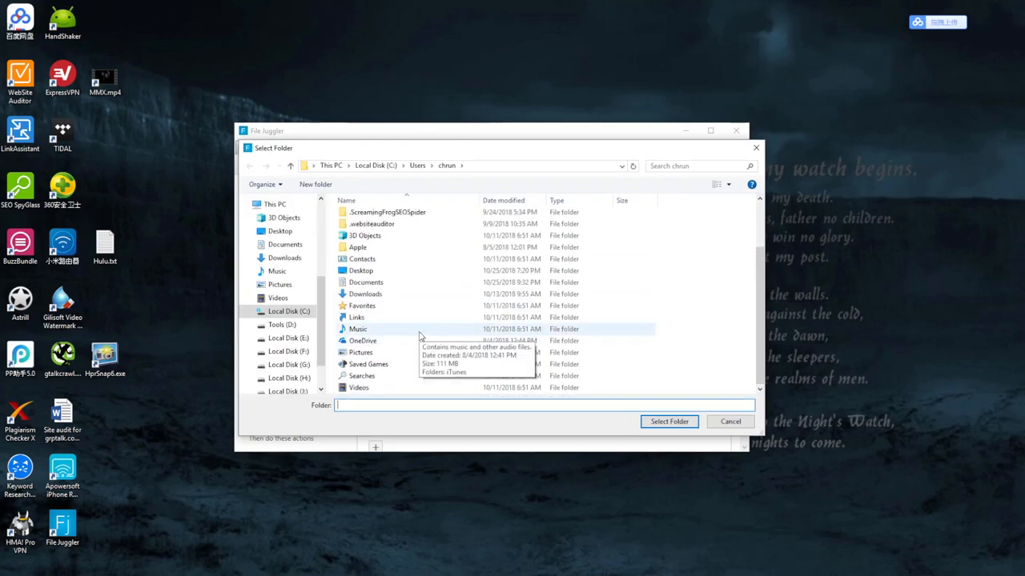
pyautogui.moveTo(394, 336)
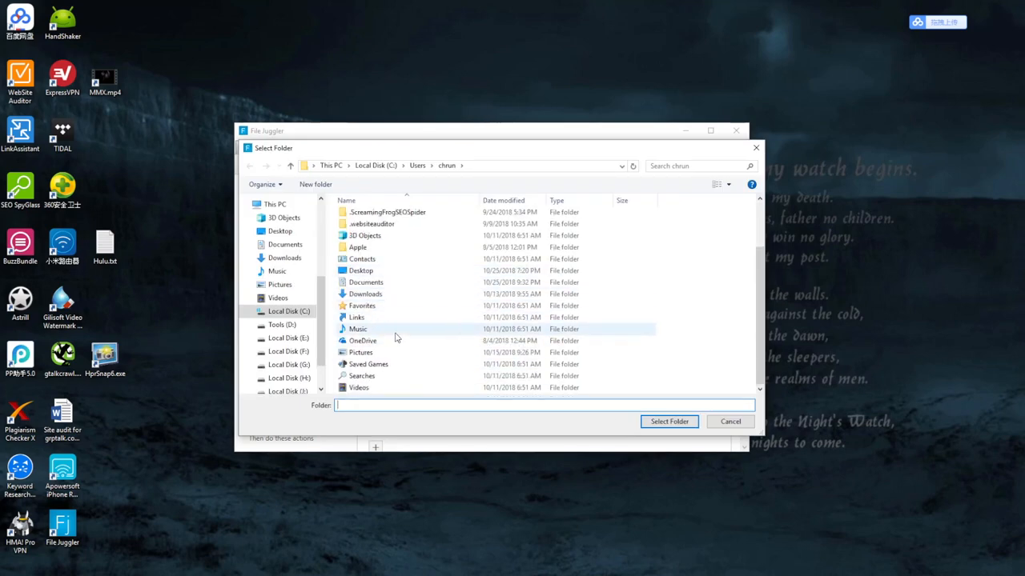
pyautogui.doubleClick(359, 330)
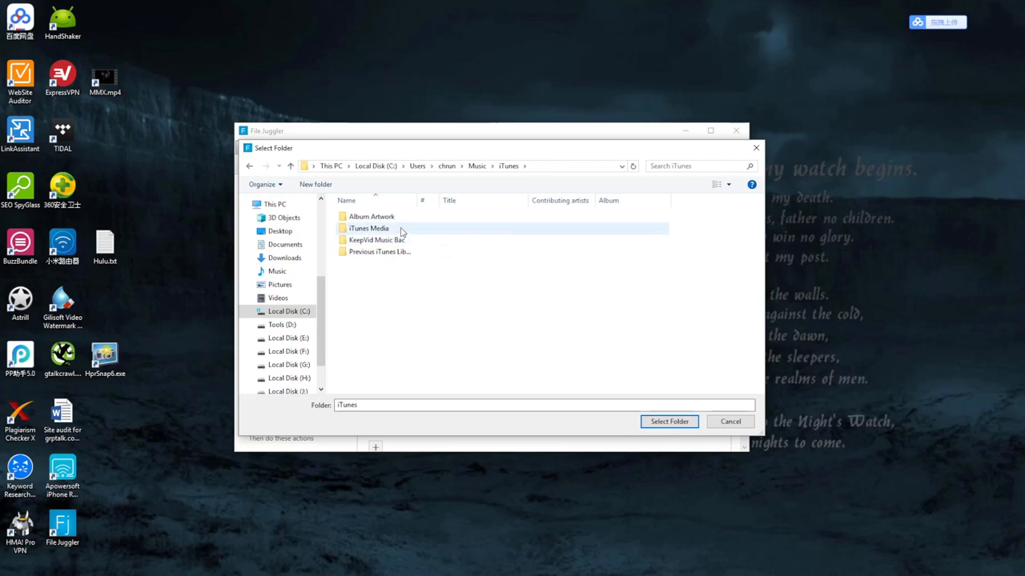
pyautogui.doubleClick(368, 228)
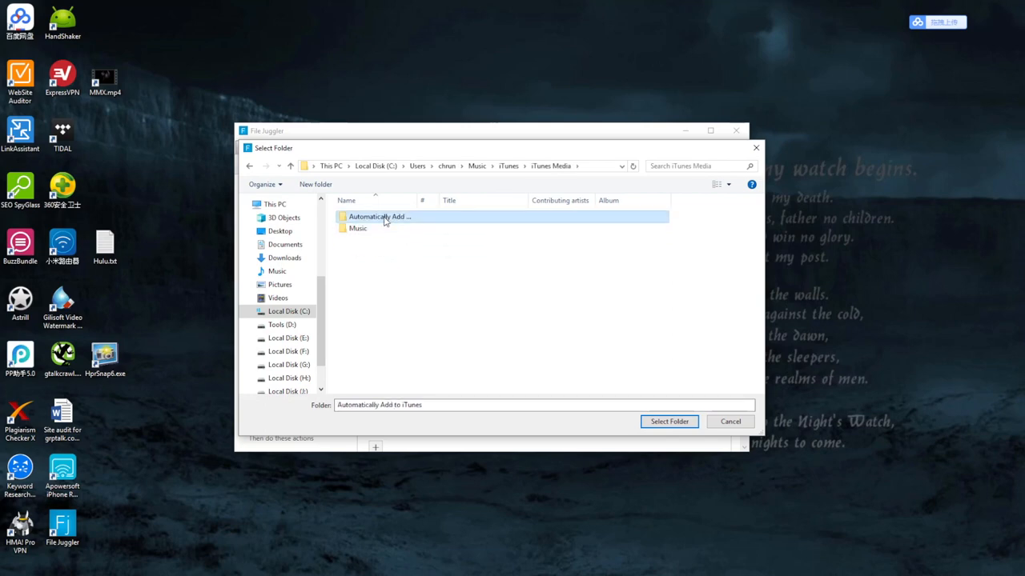
pyautogui.moveTo(413, 221)
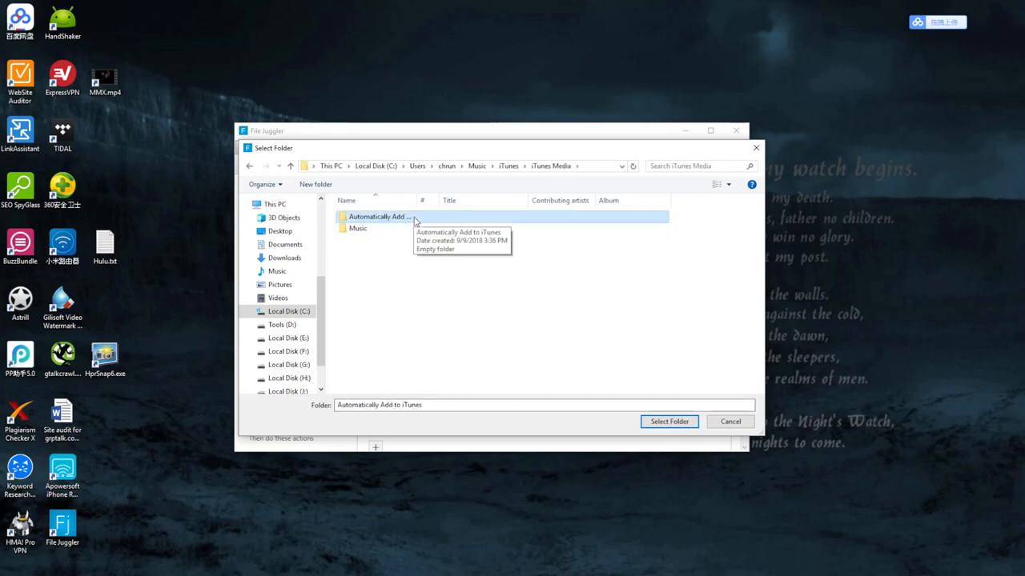
pyautogui.click(669, 421)
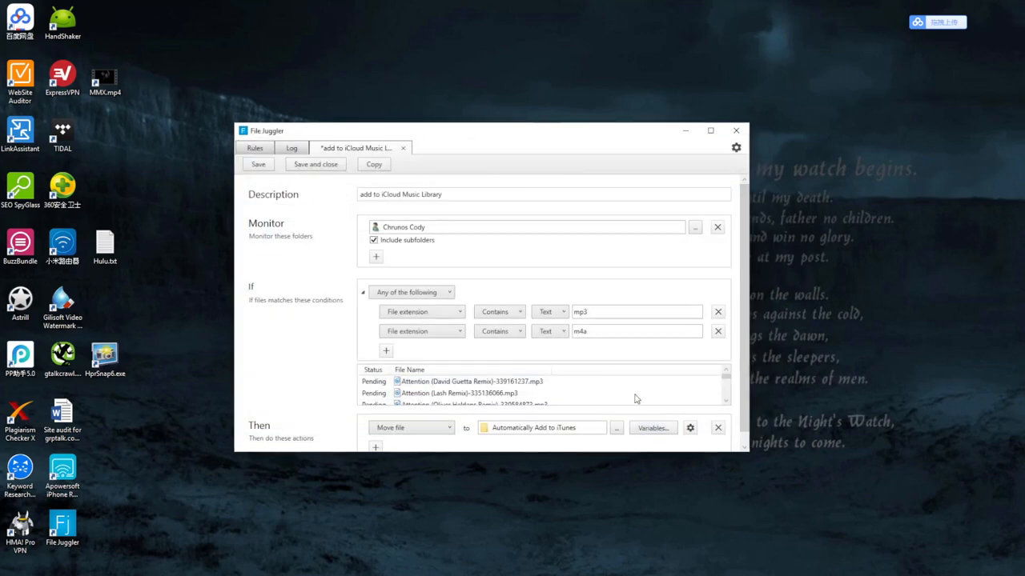
pyautogui.moveTo(583, 425)
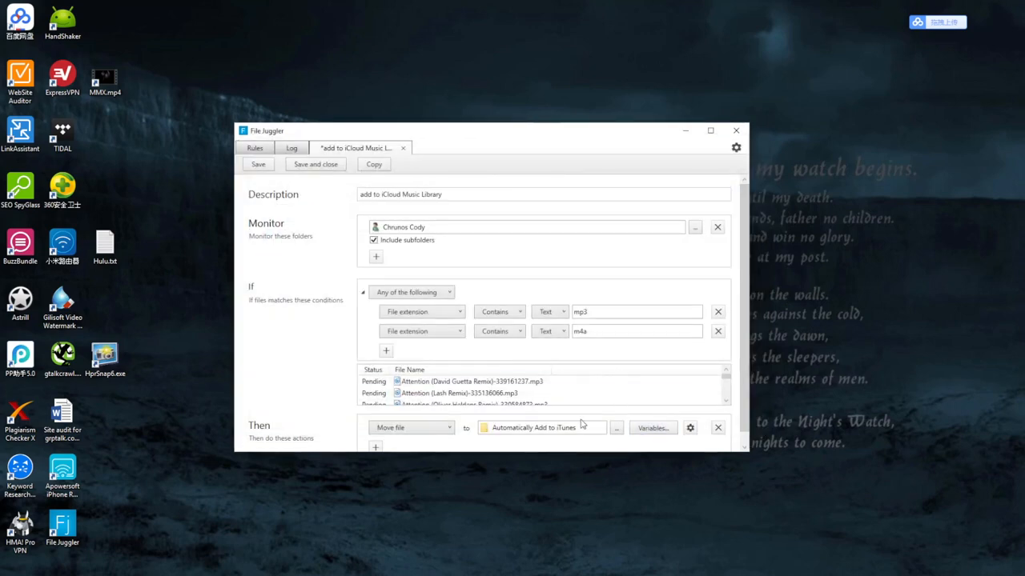
pyautogui.moveTo(365, 259)
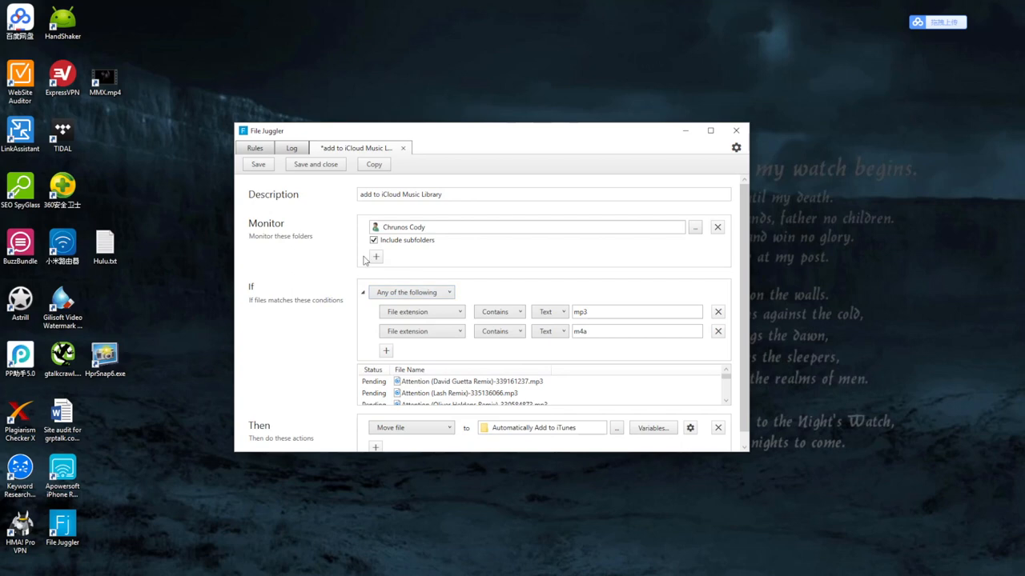
pyautogui.click(258, 164)
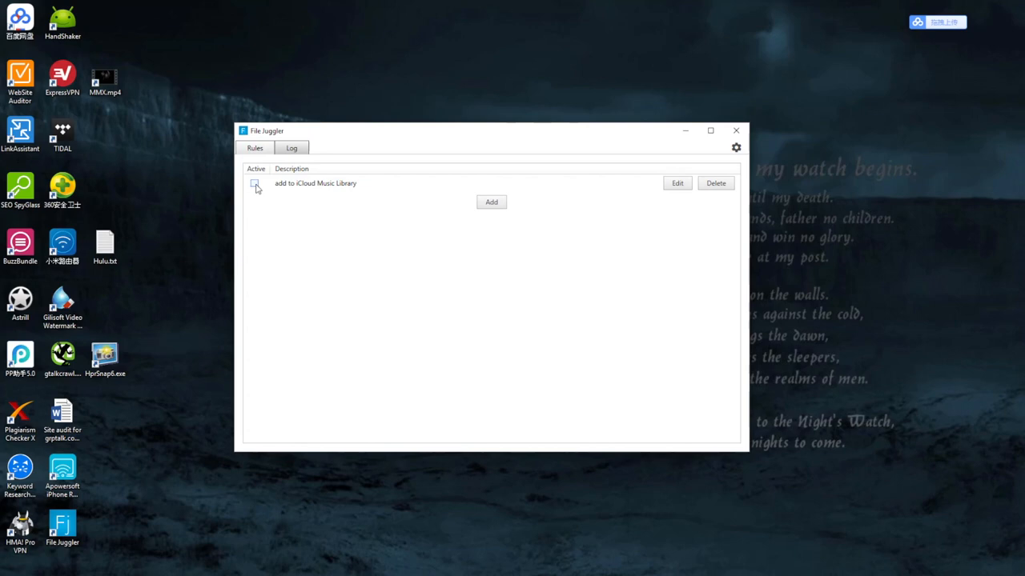
# Step: Tick Active for the 'add to iCloud Music Library' rule
pyautogui.click(254, 183)
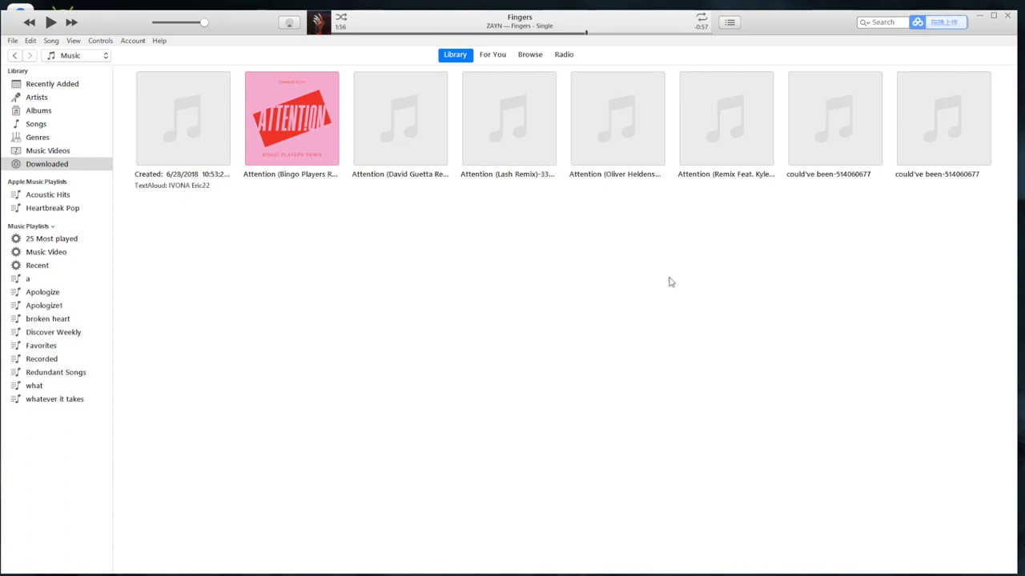
pyautogui.moveTo(647, 528)
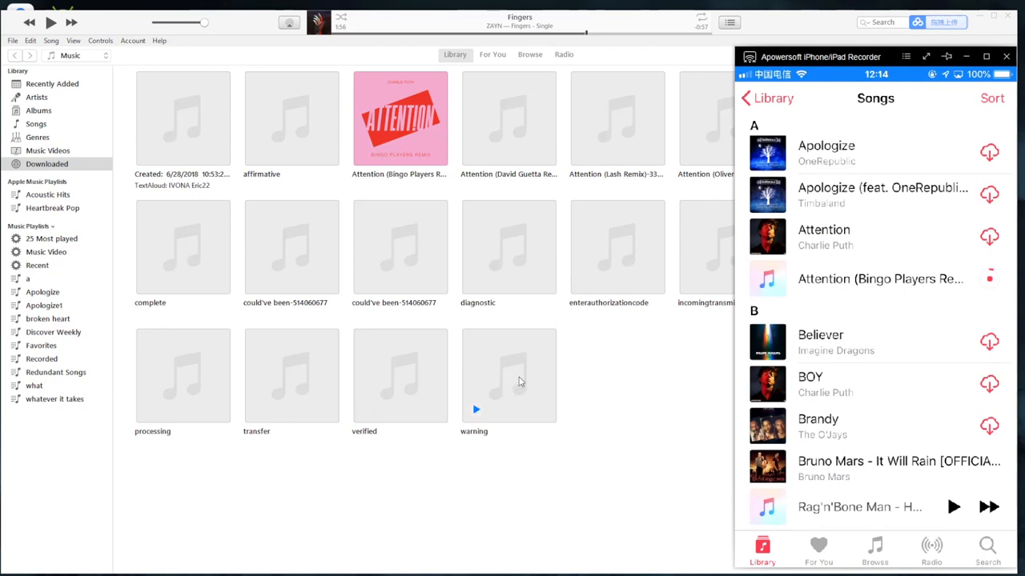
pyautogui.moveTo(576, 386)
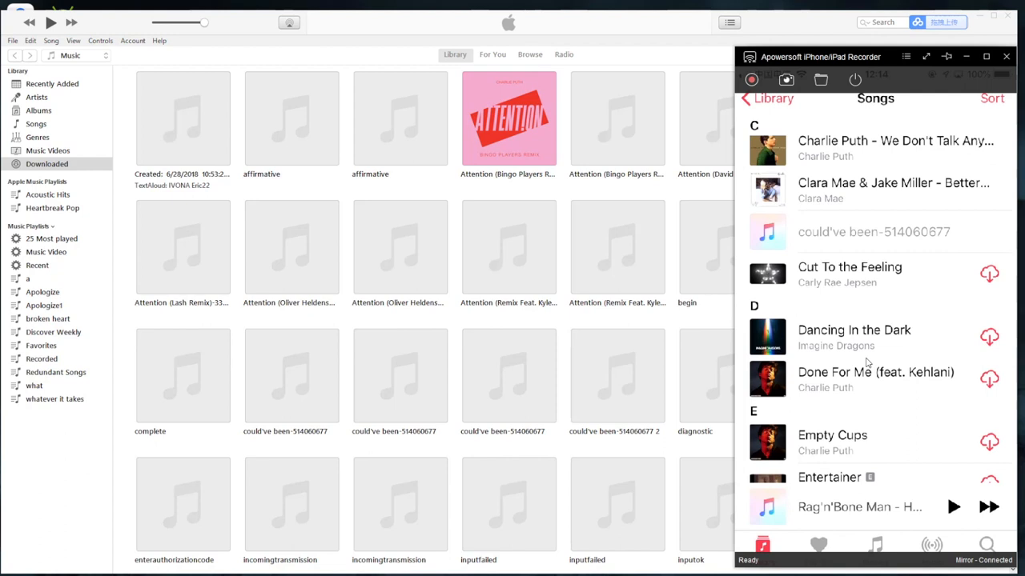
# Step: Scroll through the Downloaded library showing the newly added Attention tracks
pyautogui.scroll(-3)
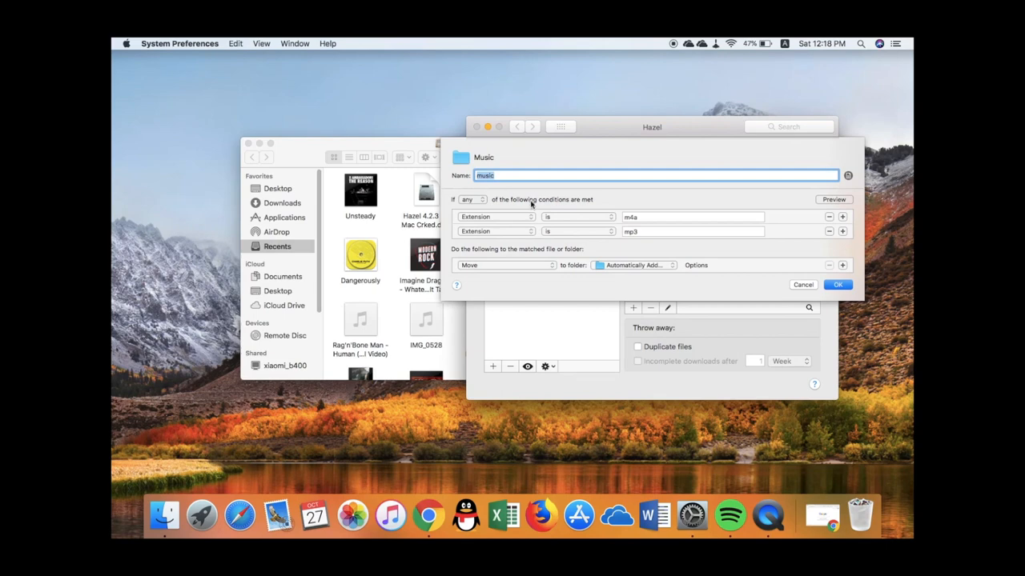
pyautogui.moveTo(620, 272)
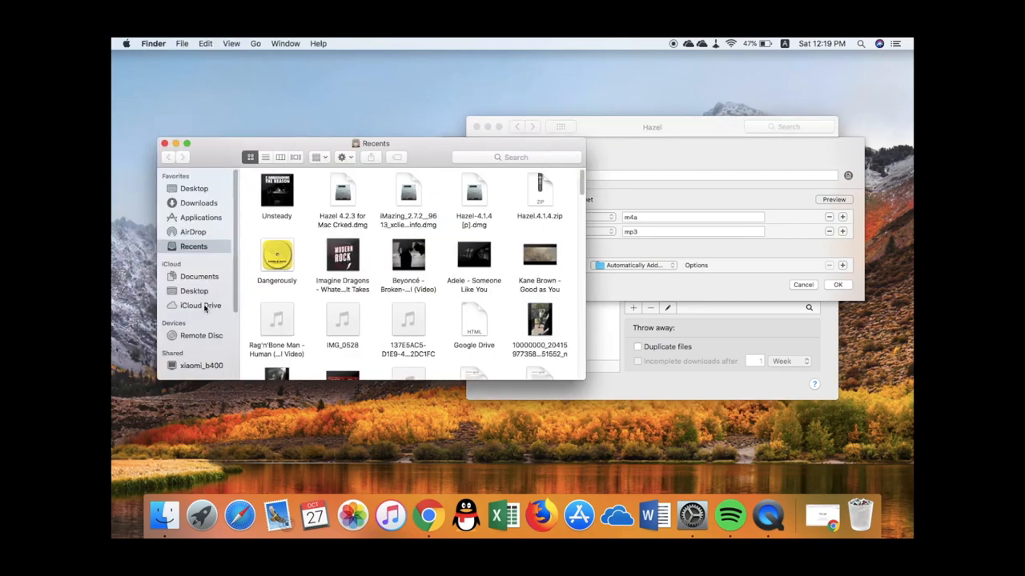
# Step: Browse the Music folder inside iCloud Drive's Shortcuts folder in Finder
pyautogui.click(198, 305)
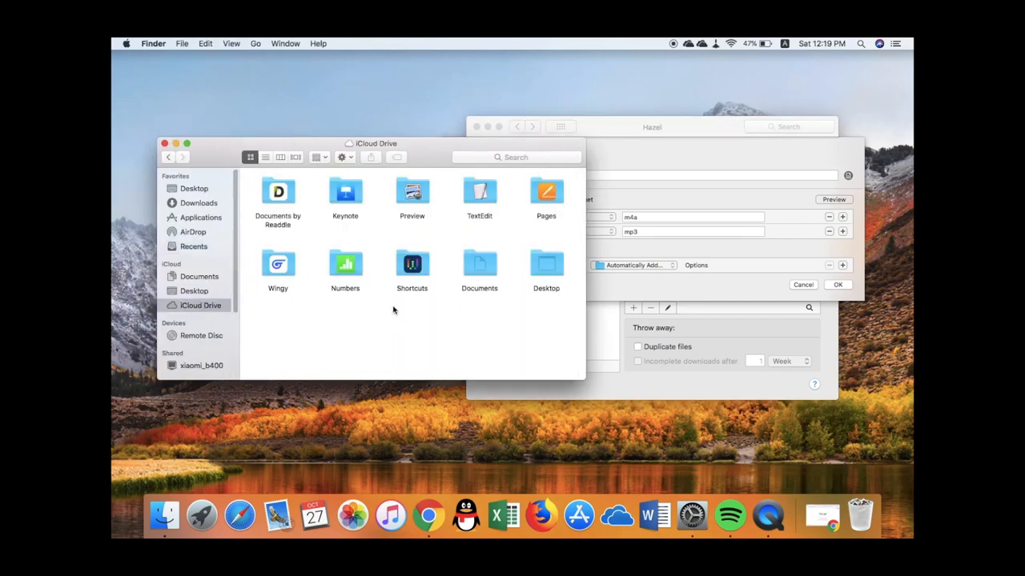
pyautogui.doubleClick(412, 264)
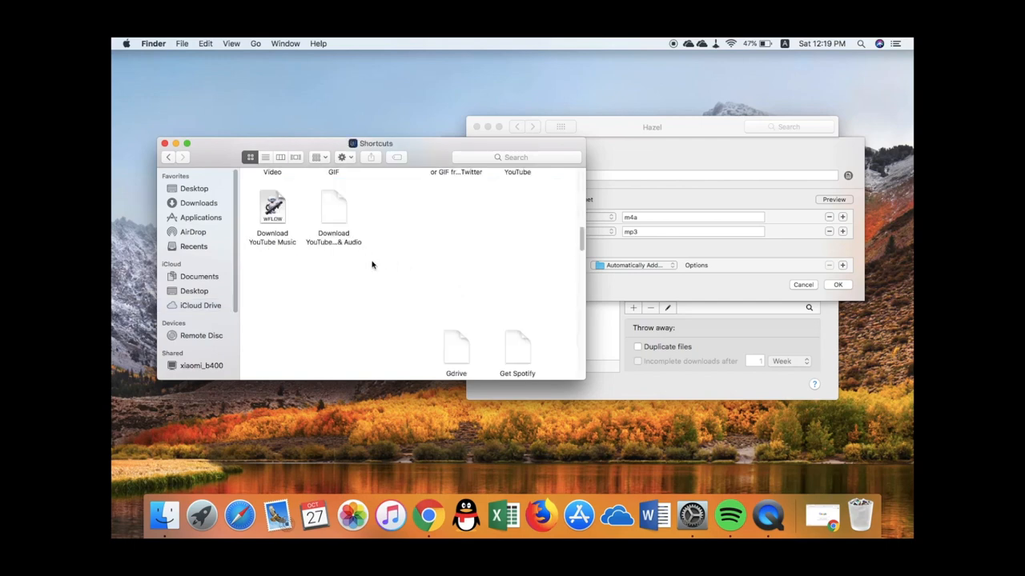
pyautogui.scroll(3)
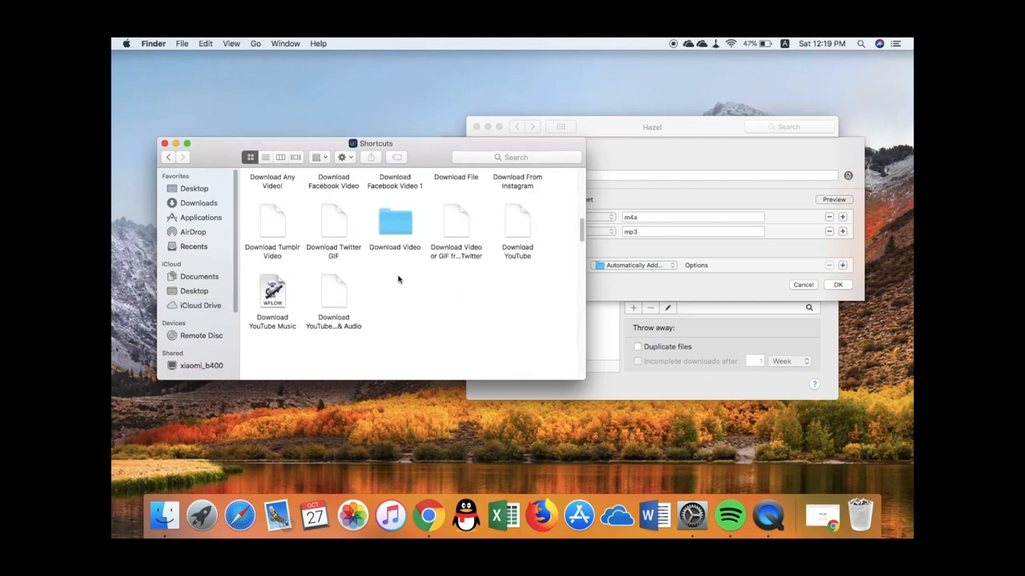
pyautogui.scroll(-3)
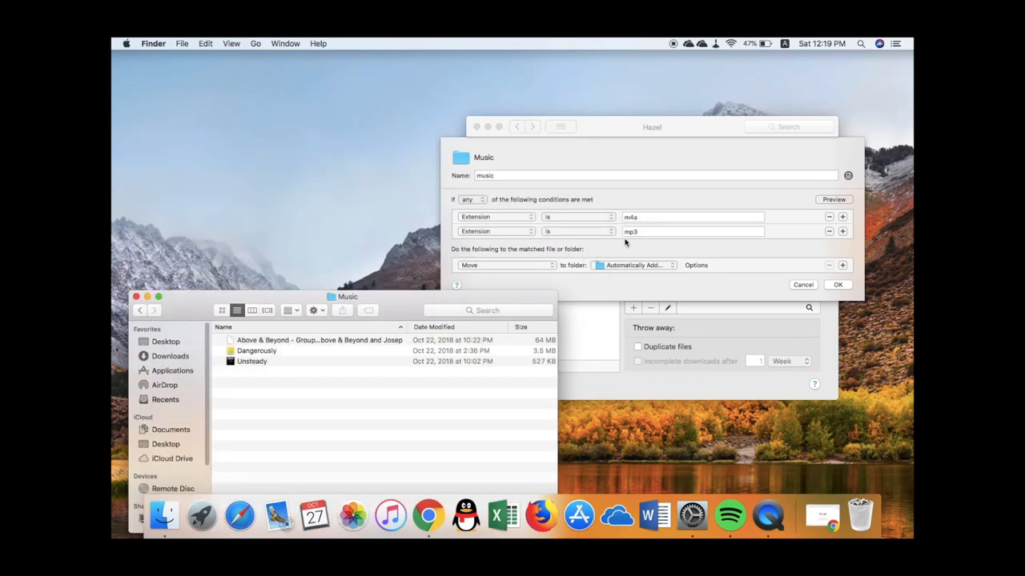
pyautogui.moveTo(280, 368)
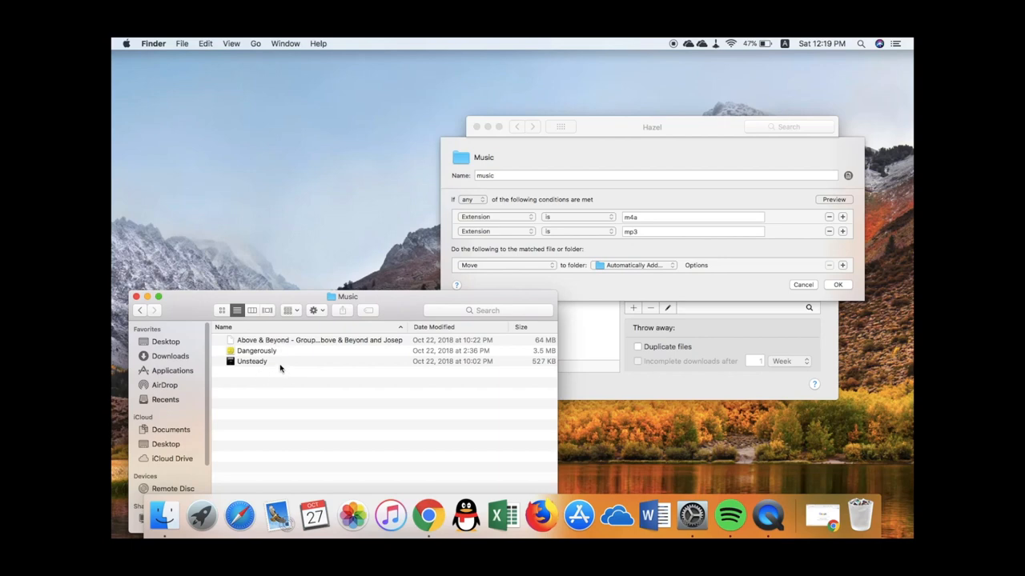
pyautogui.moveTo(548, 264)
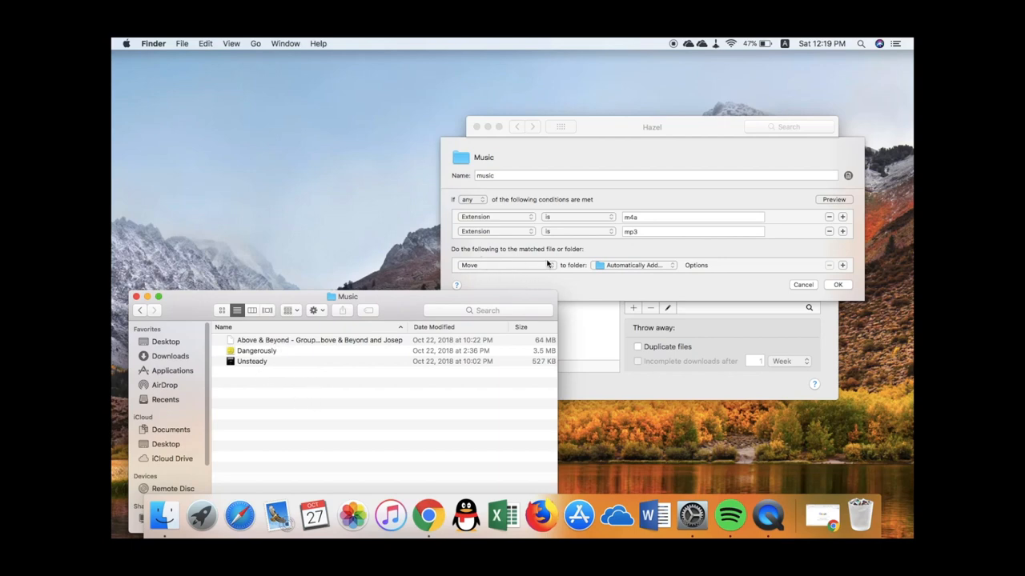
pyautogui.moveTo(641, 270)
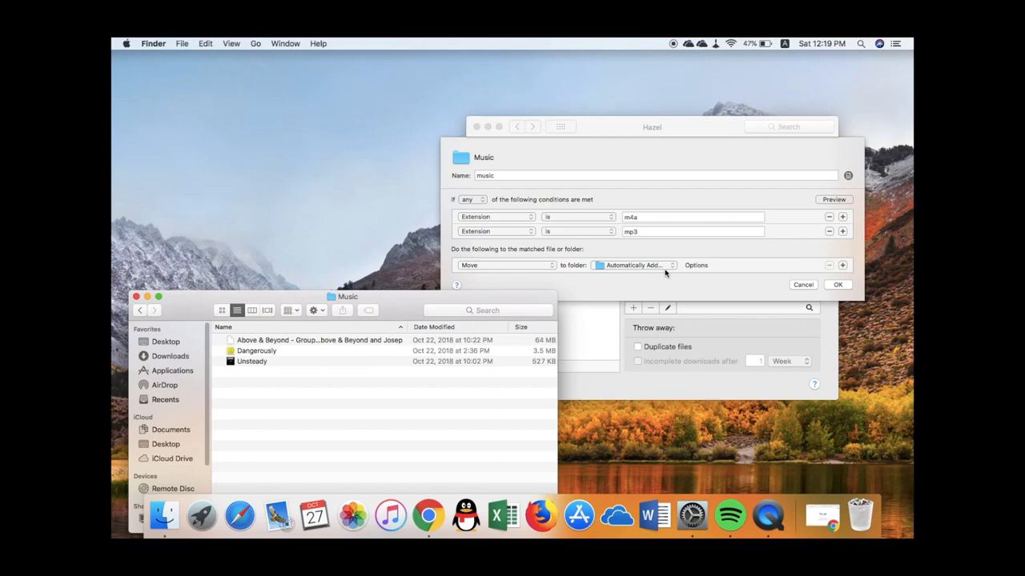
# Step: Save the m4a/mp3 music rule, then view the Downloads folder's rules
pyautogui.click(838, 285)
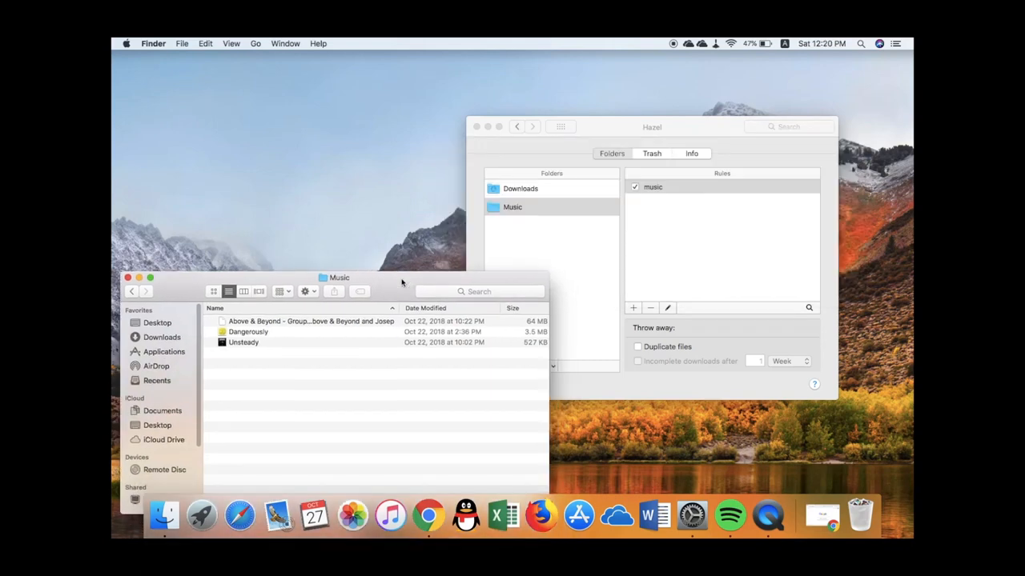
pyautogui.click(520, 189)
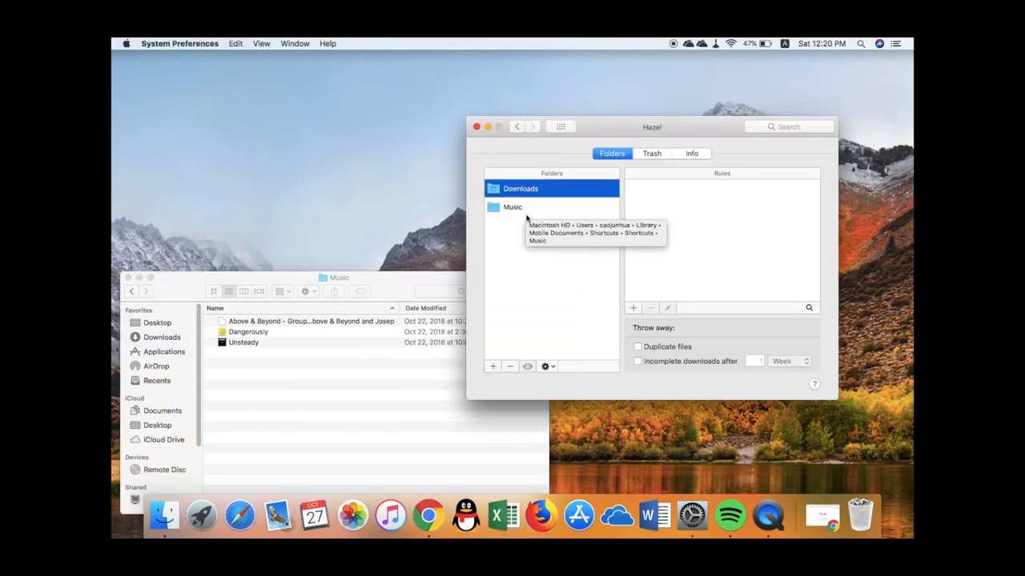